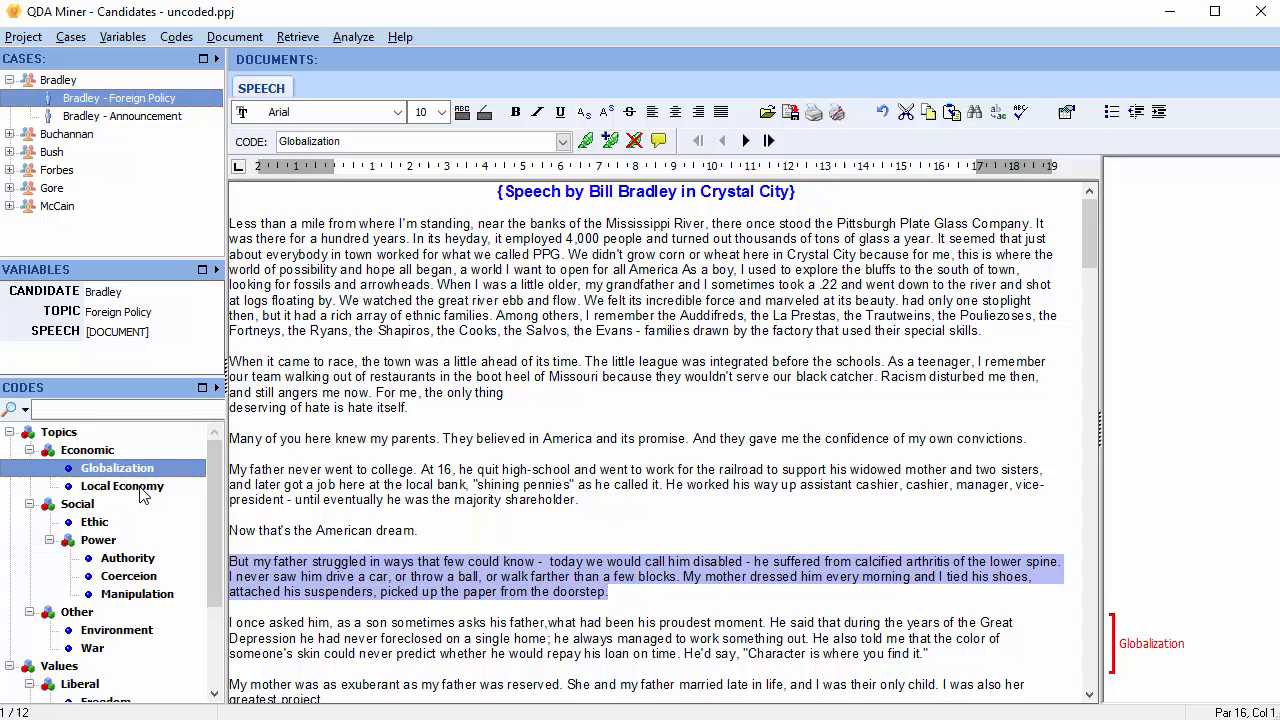
Code the college paragraph as Local Economy, then choose Ethic from the Code dropdown and apply it
{"action": "left_click", "coordinate": [122, 486]}
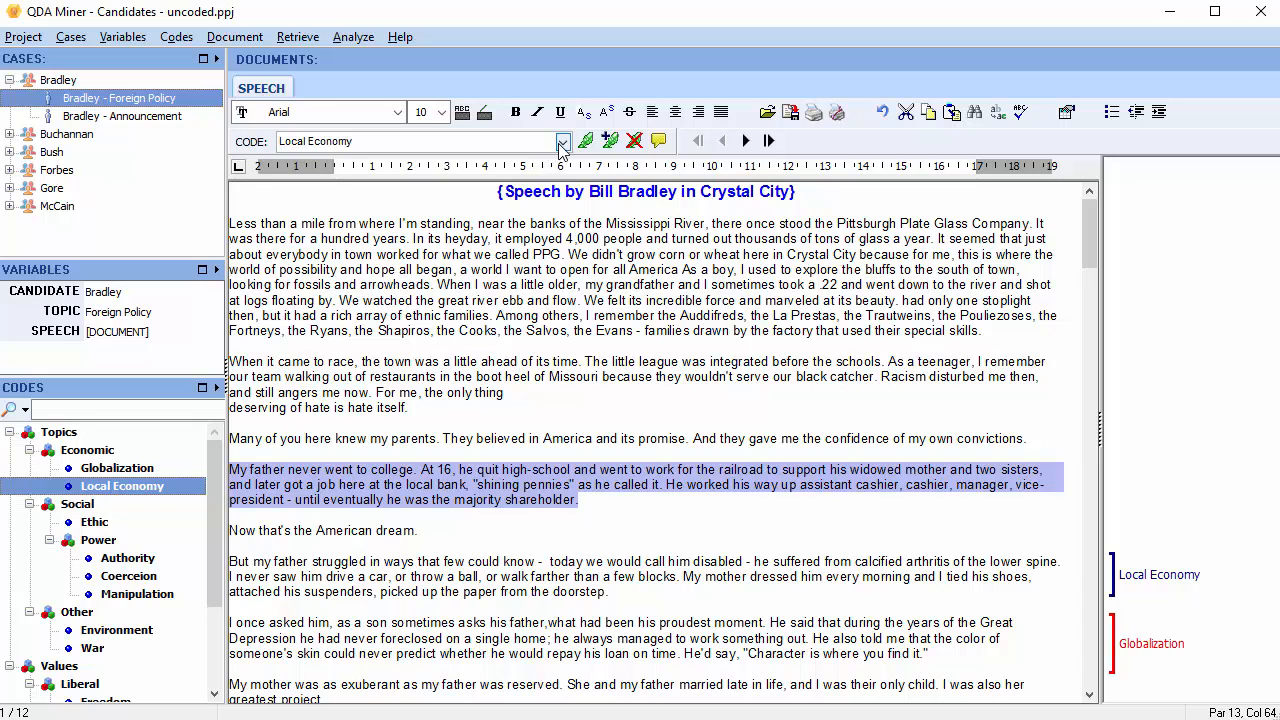
{"action": "left_click", "coordinate": [564, 140]}
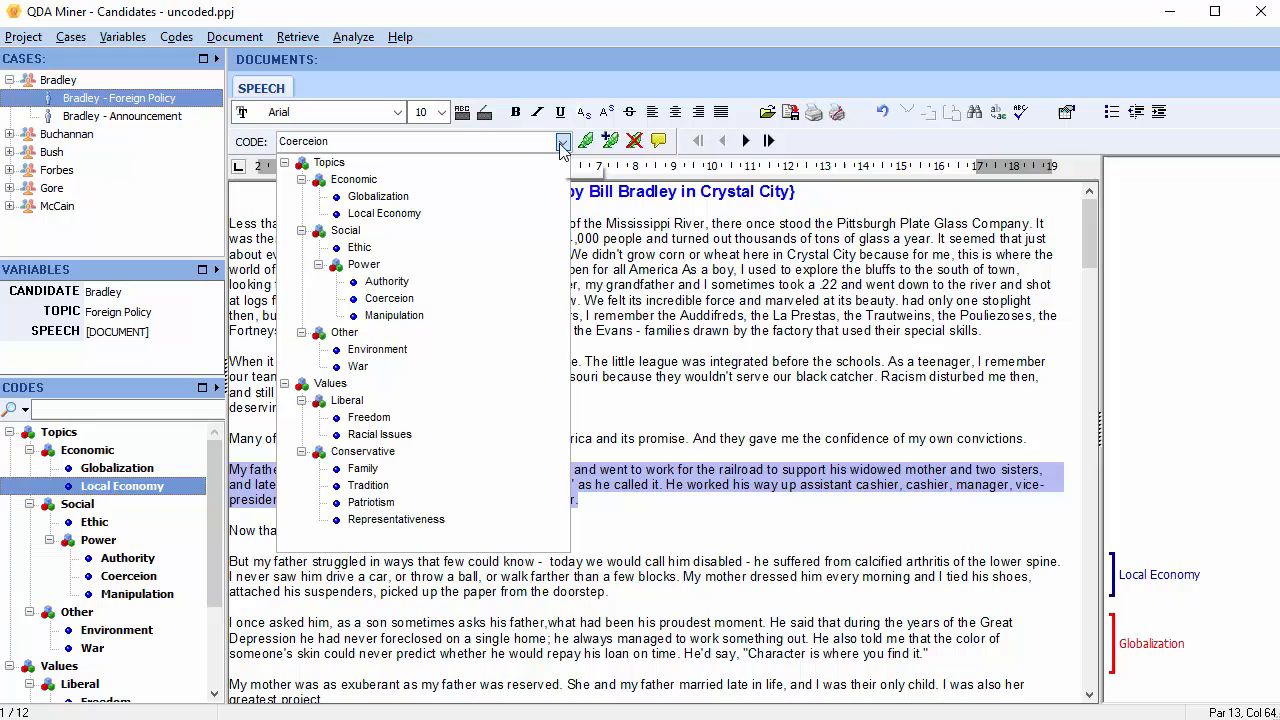
{"action": "left_click", "coordinate": [360, 248]}
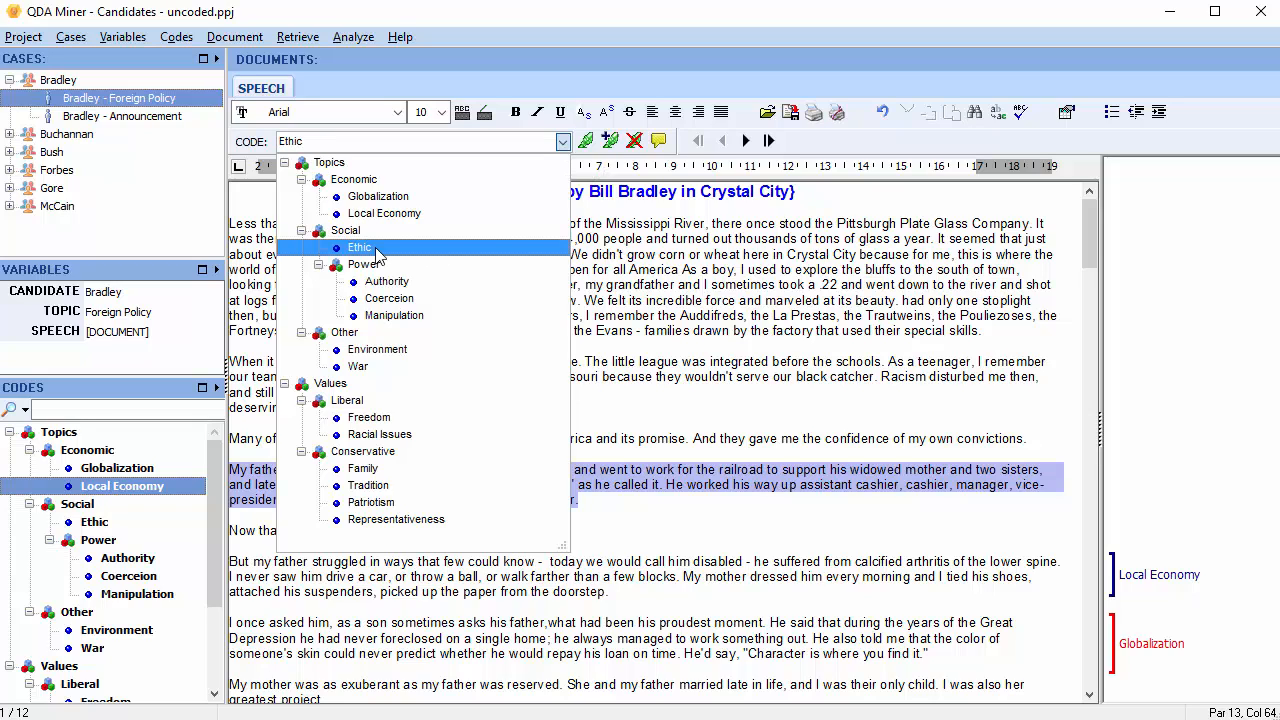
{"action": "left_click", "coordinate": [360, 248]}
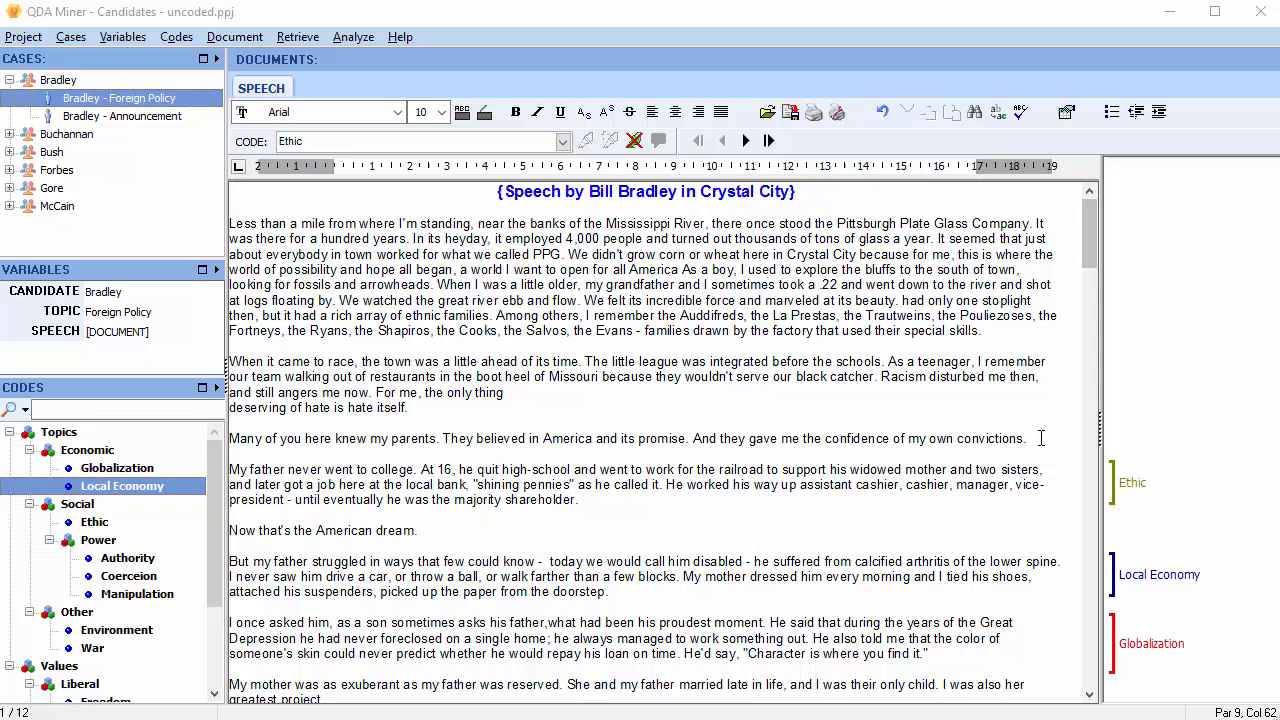
Tag the parents paragraph with Authority, Coercion and Manipulation, and code the race passage as War
{"action": "triple_click", "coordinate": [628, 438]}
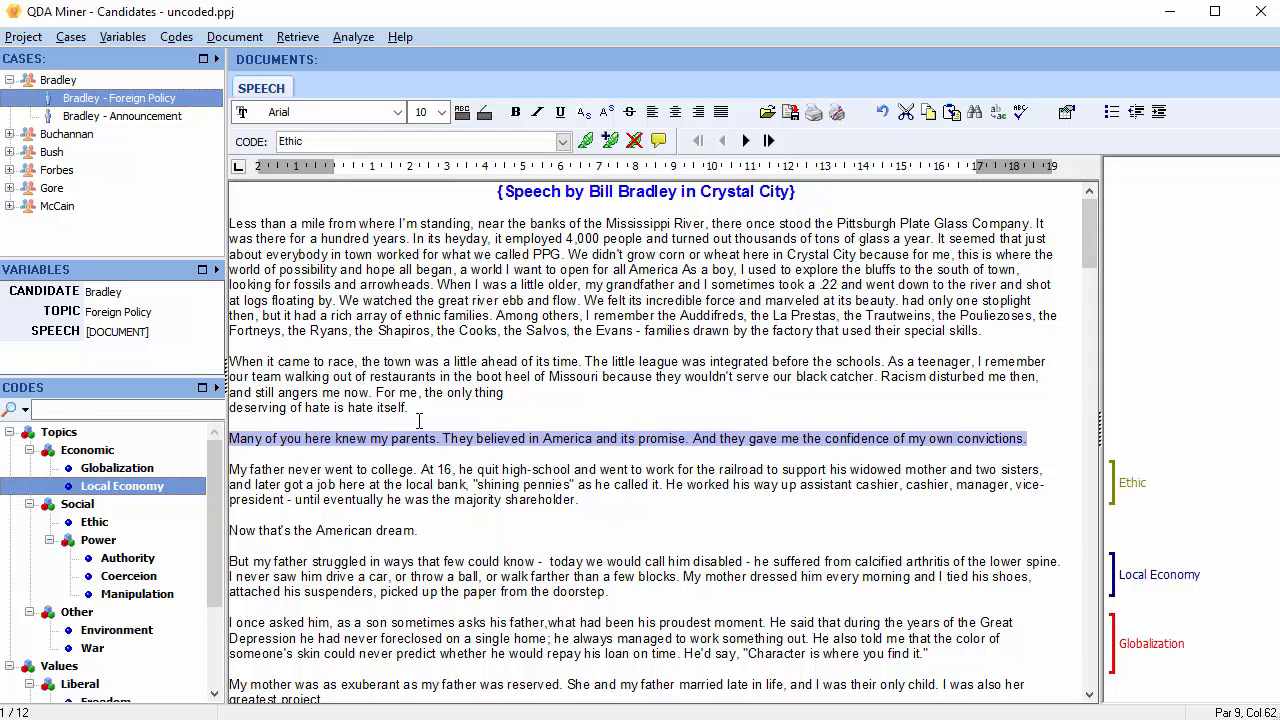
{"action": "left_click", "coordinate": [126, 558]}
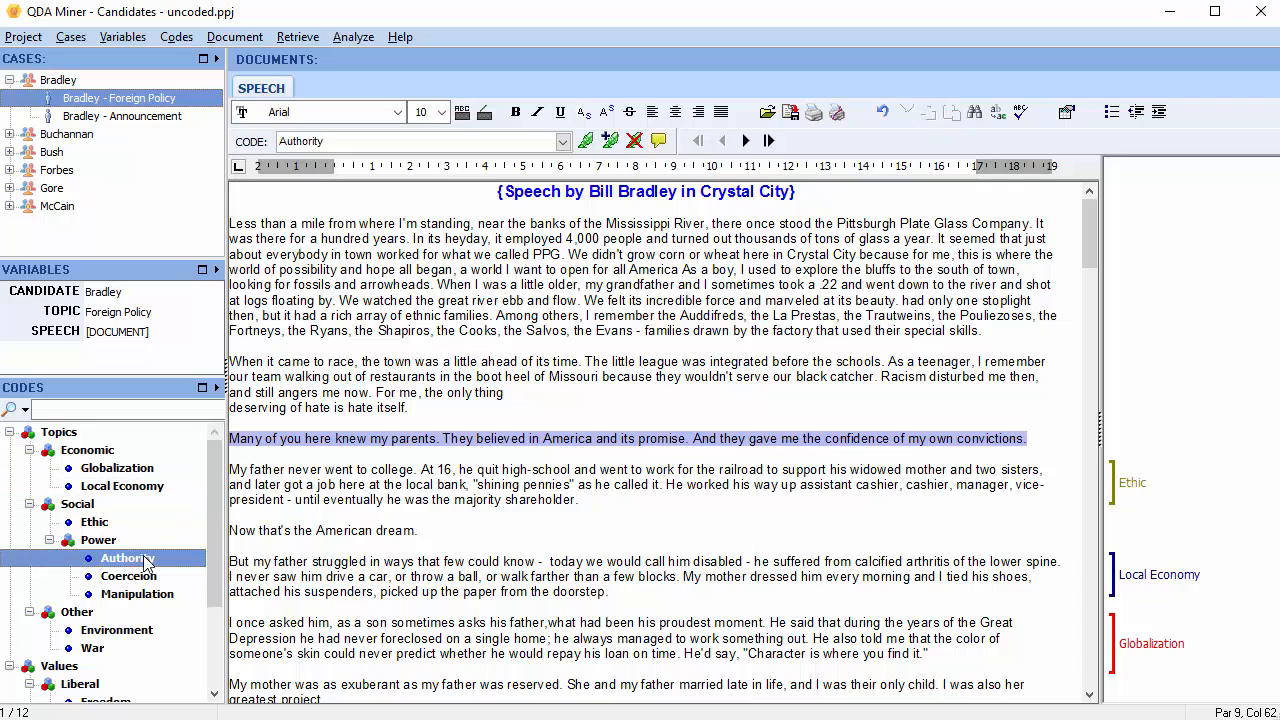
{"action": "left_click", "coordinate": [128, 576]}
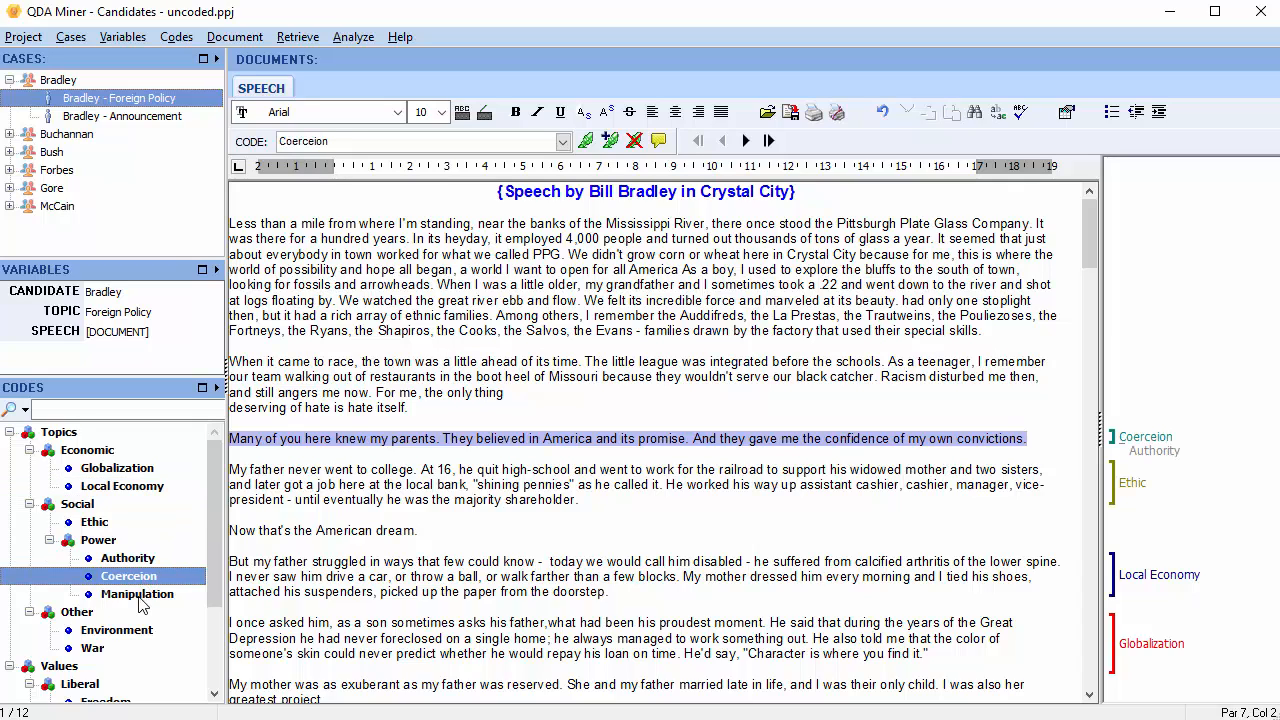
{"action": "left_click", "coordinate": [136, 592]}
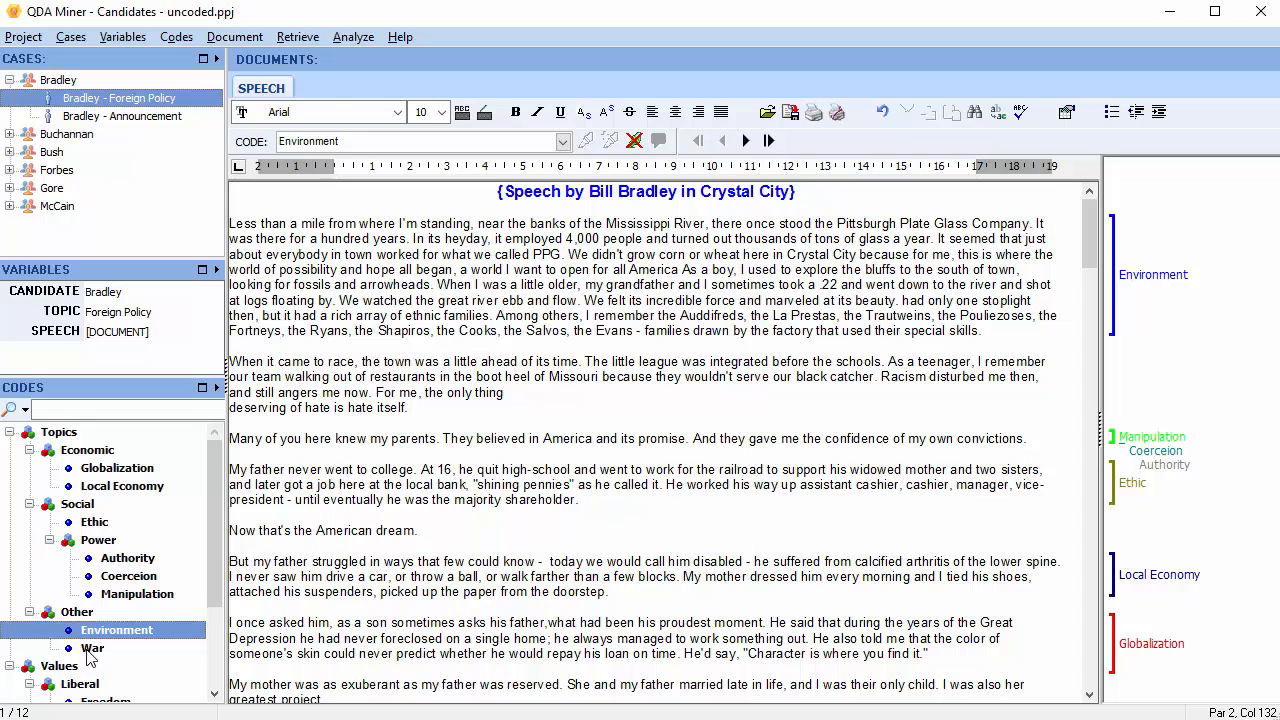
{"action": "left_click", "coordinate": [92, 648]}
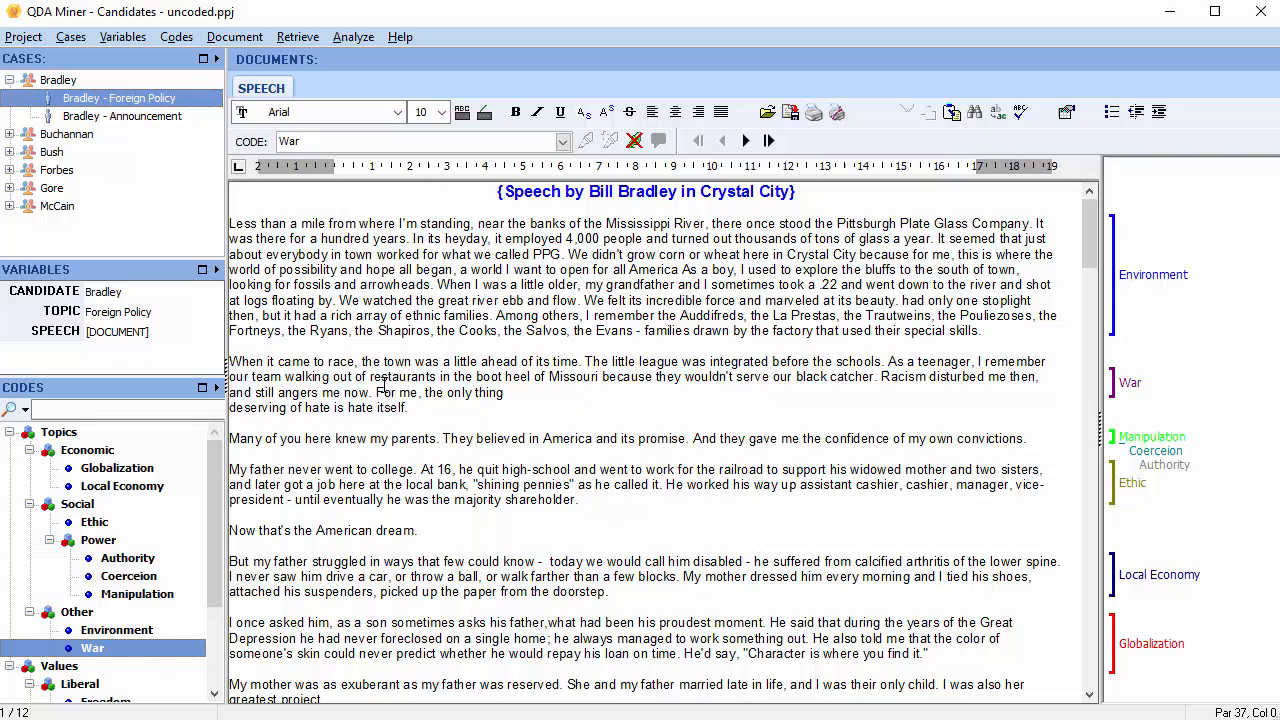
Select the Princeton and basketball paragraph and create a new Religion code under Topics\Other for it
{"action": "scroll", "scroll_direction": "down", "scroll_amount": 3}
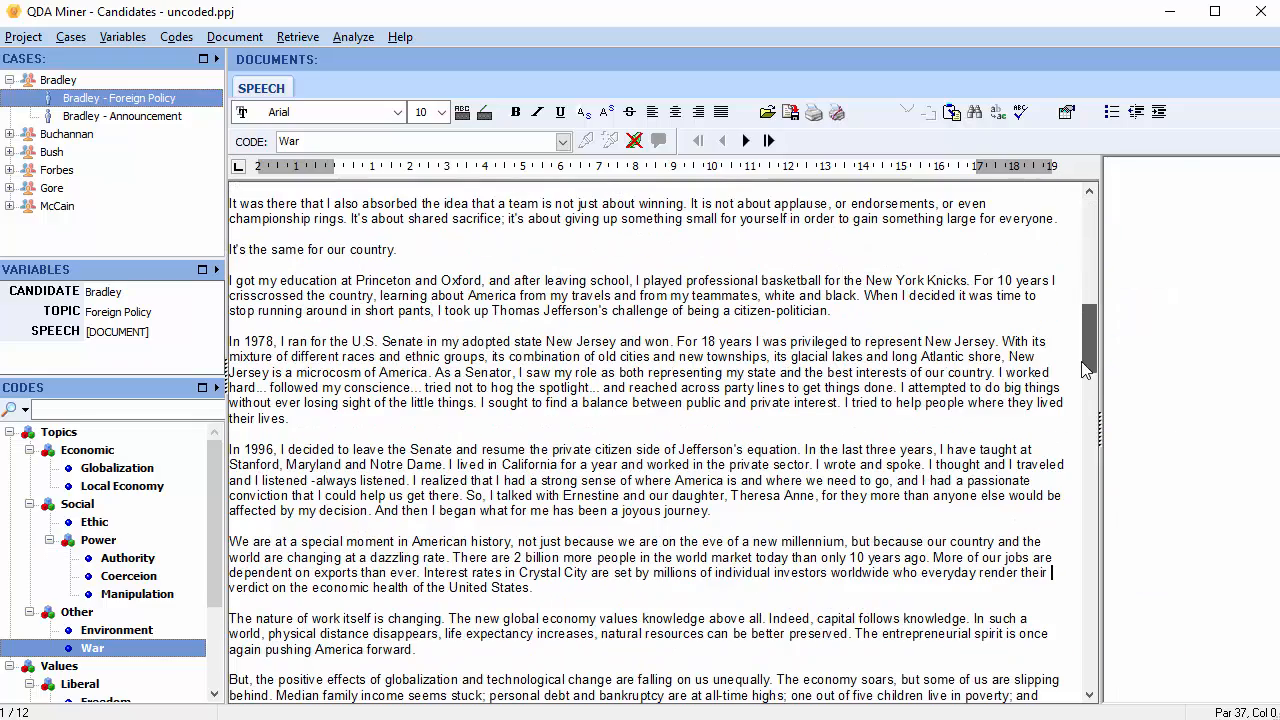
{"action": "left_click_drag", "start_coordinate": [228, 280], "coordinate": [828, 310]}
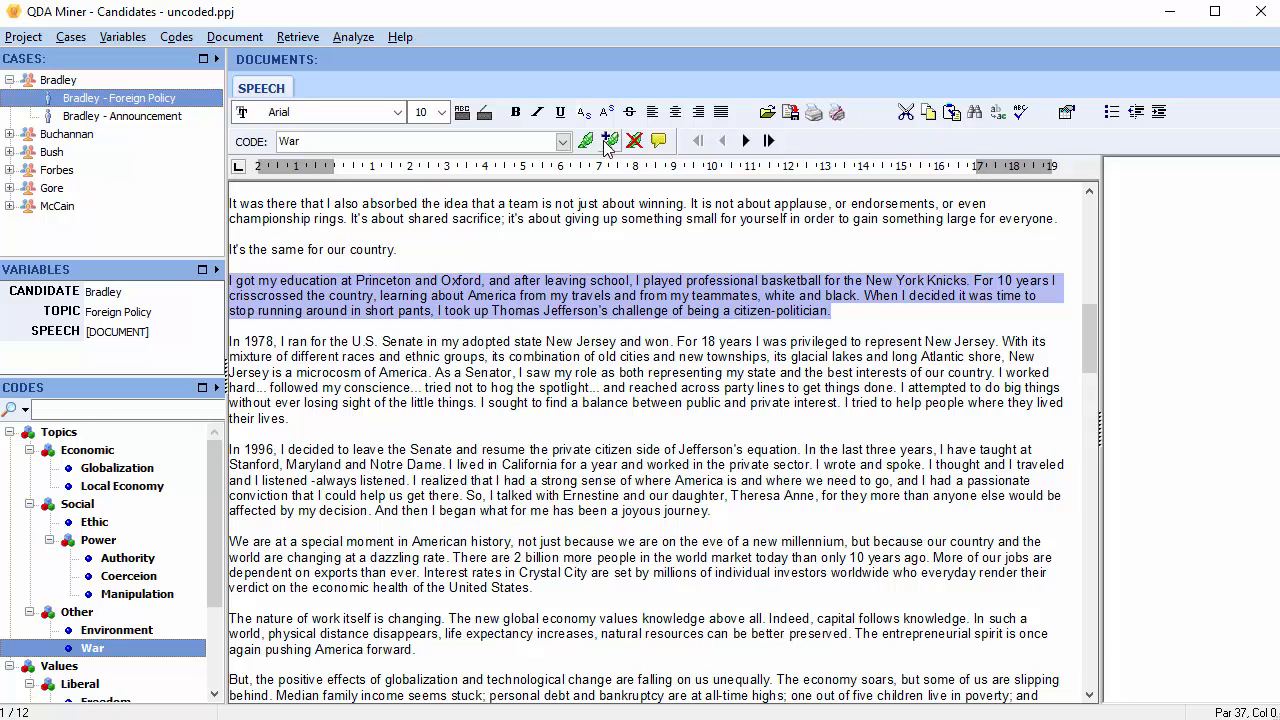
{"action": "left_click", "coordinate": [584, 140]}
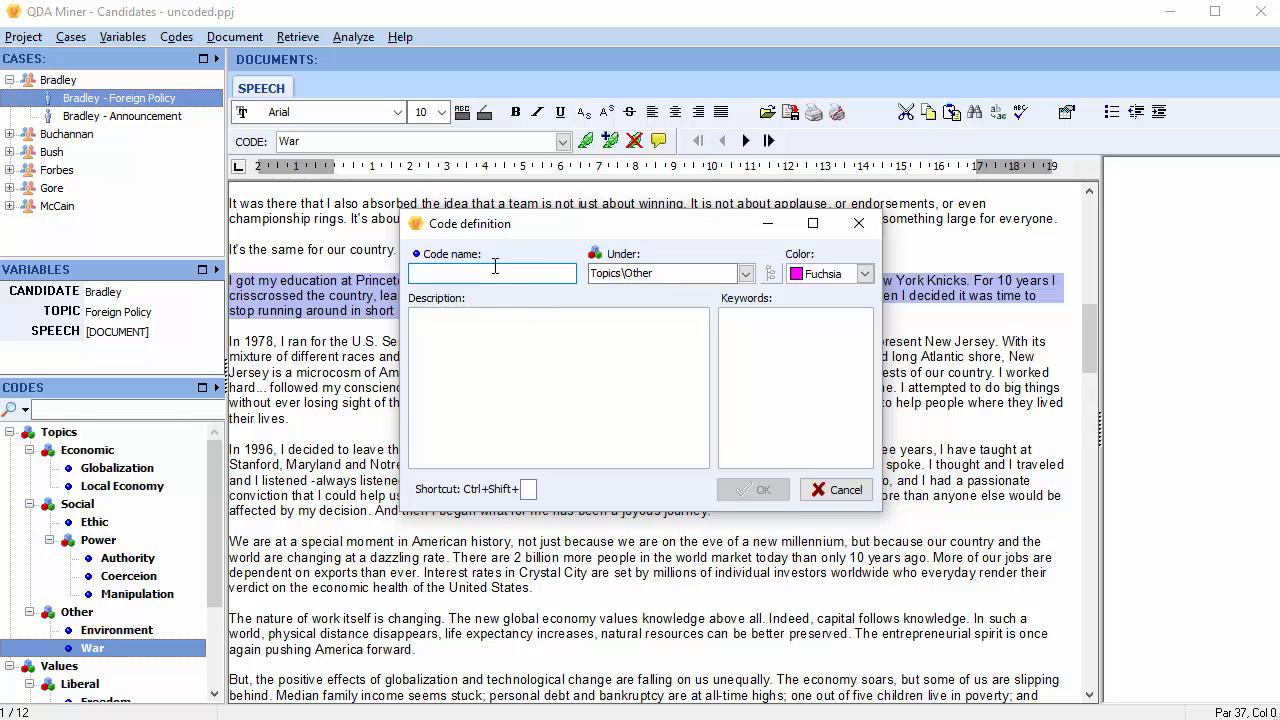
{"action": "type", "text": "Religion"}
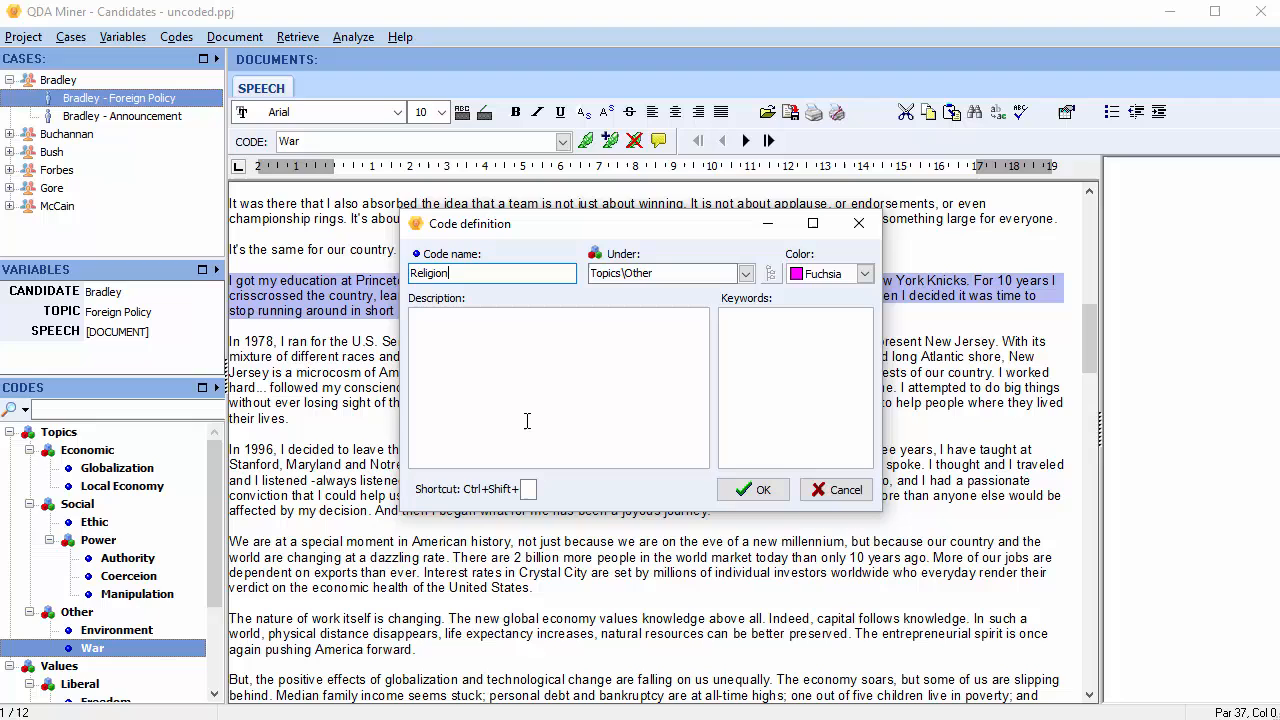
{"action": "left_click", "coordinate": [752, 488]}
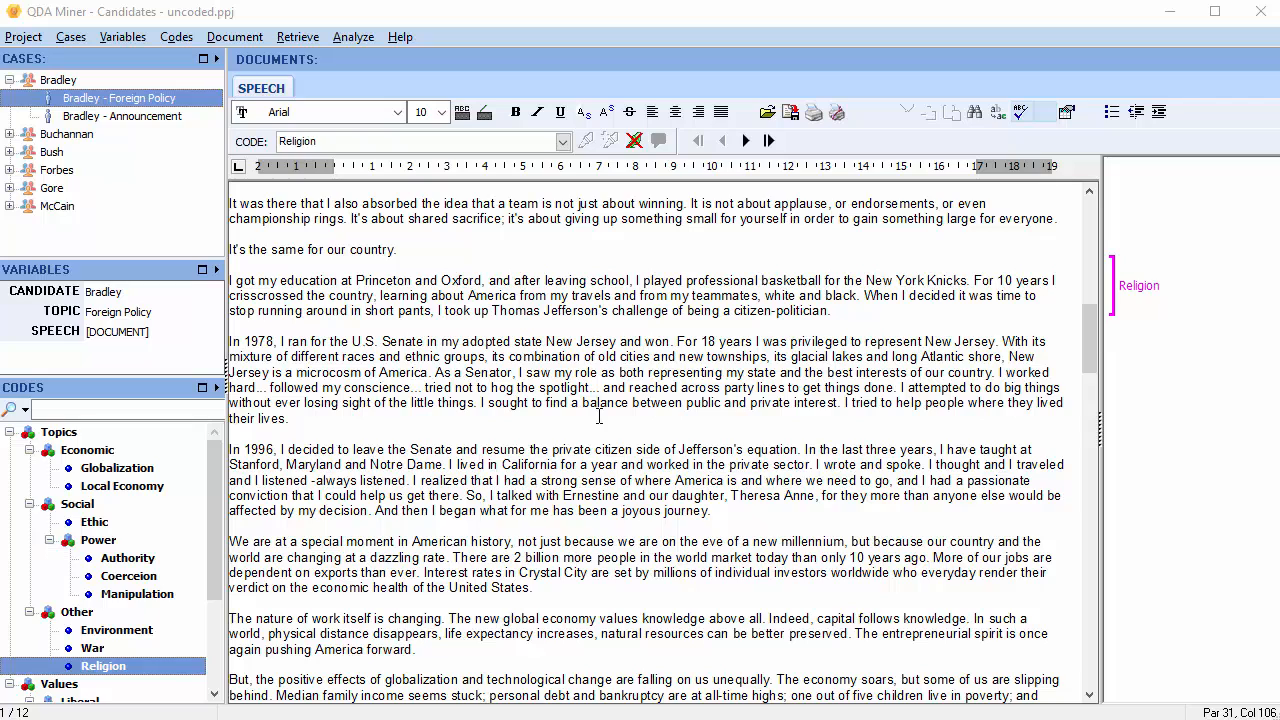
{"action": "mouse_move", "coordinate": [394, 468]}
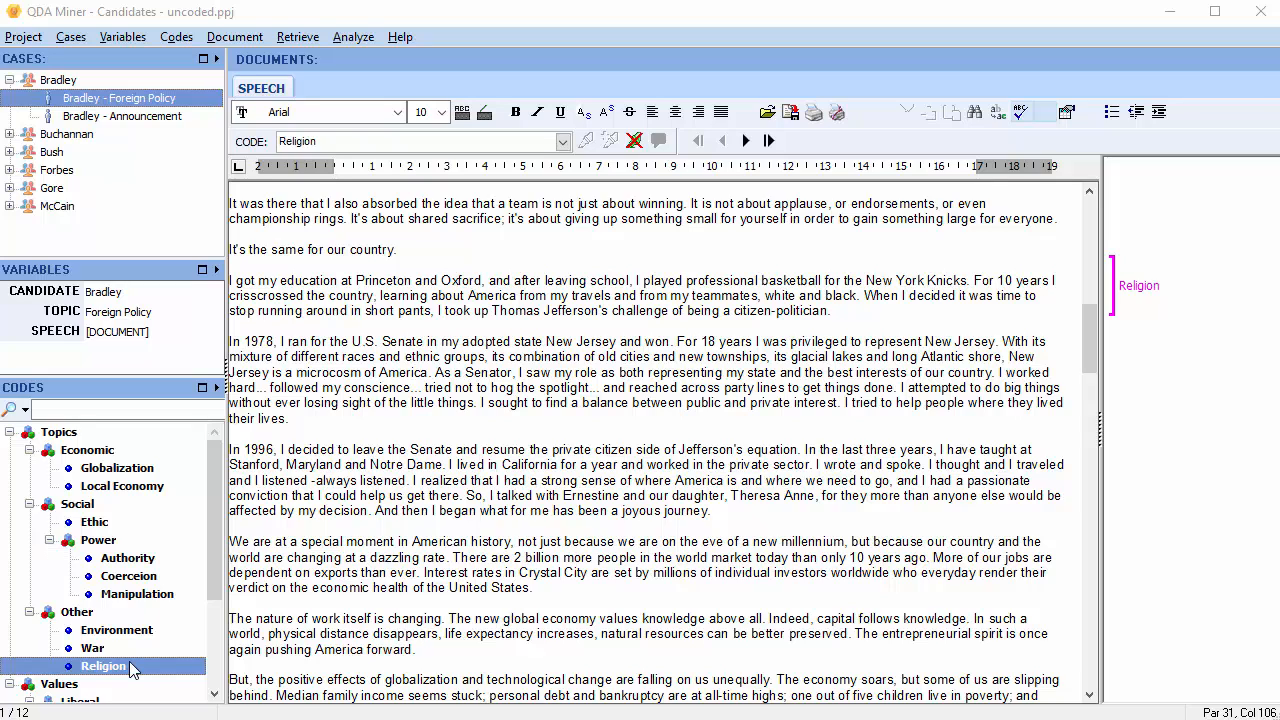
Edit the Religion code to assign it the shortcut Ctrl+Shift+R
{"action": "right_click", "coordinate": [104, 666]}
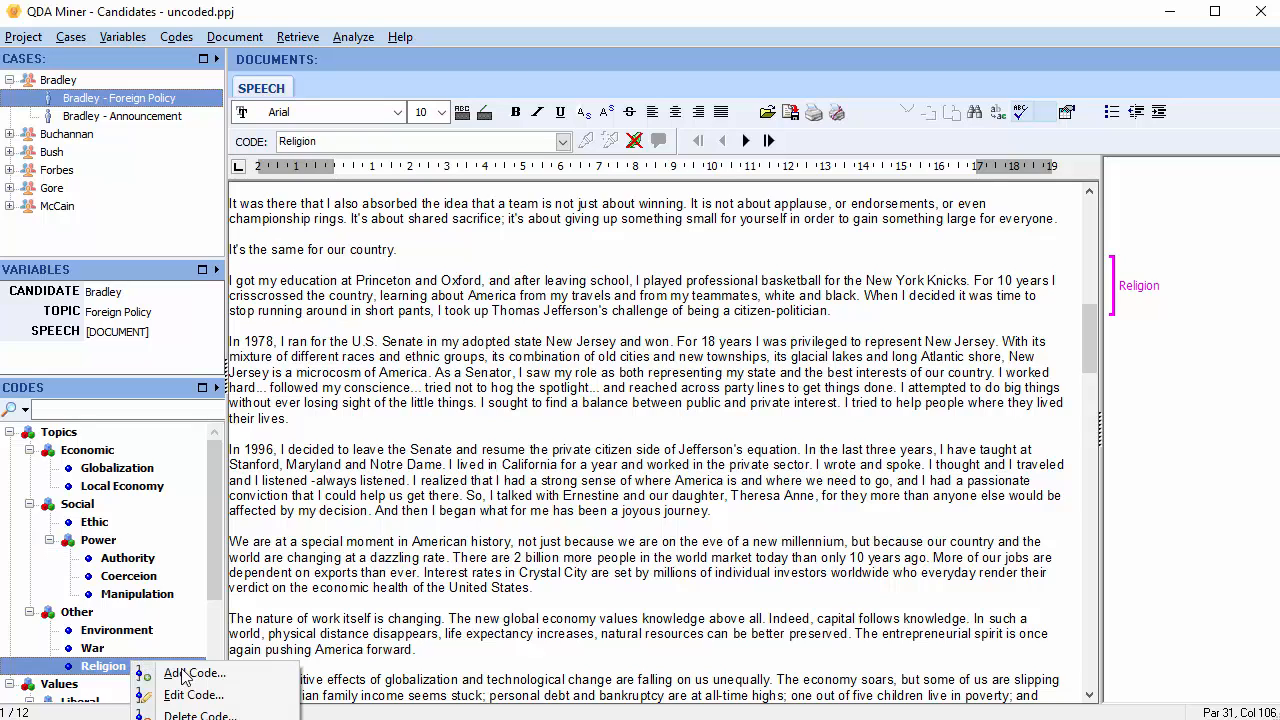
{"action": "left_click", "coordinate": [192, 672]}
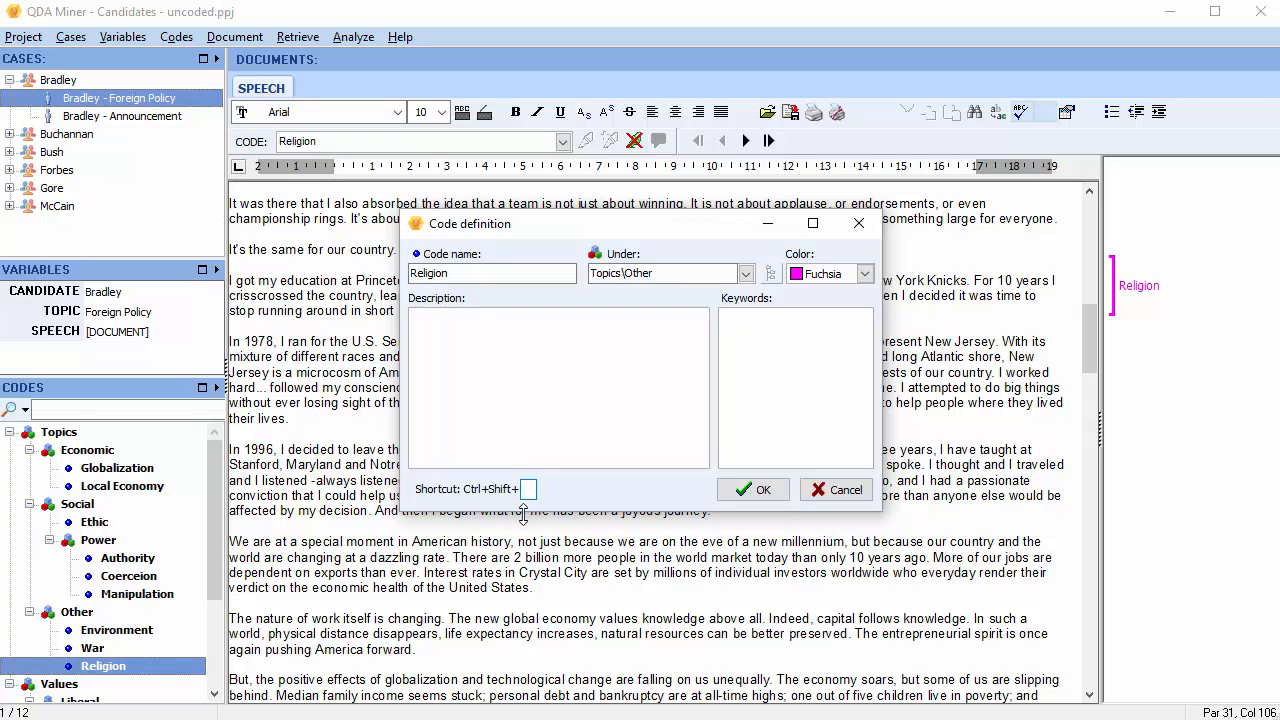
{"action": "type", "text": "R"}
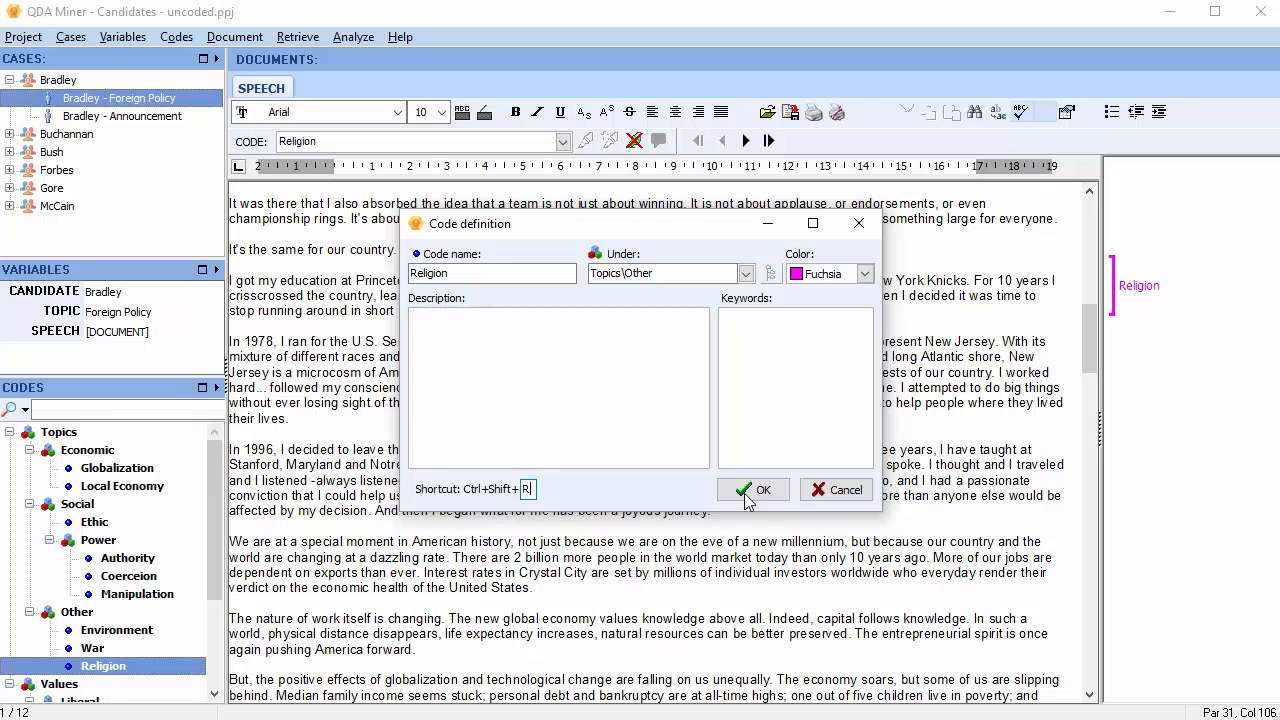
{"action": "left_click", "coordinate": [752, 488]}
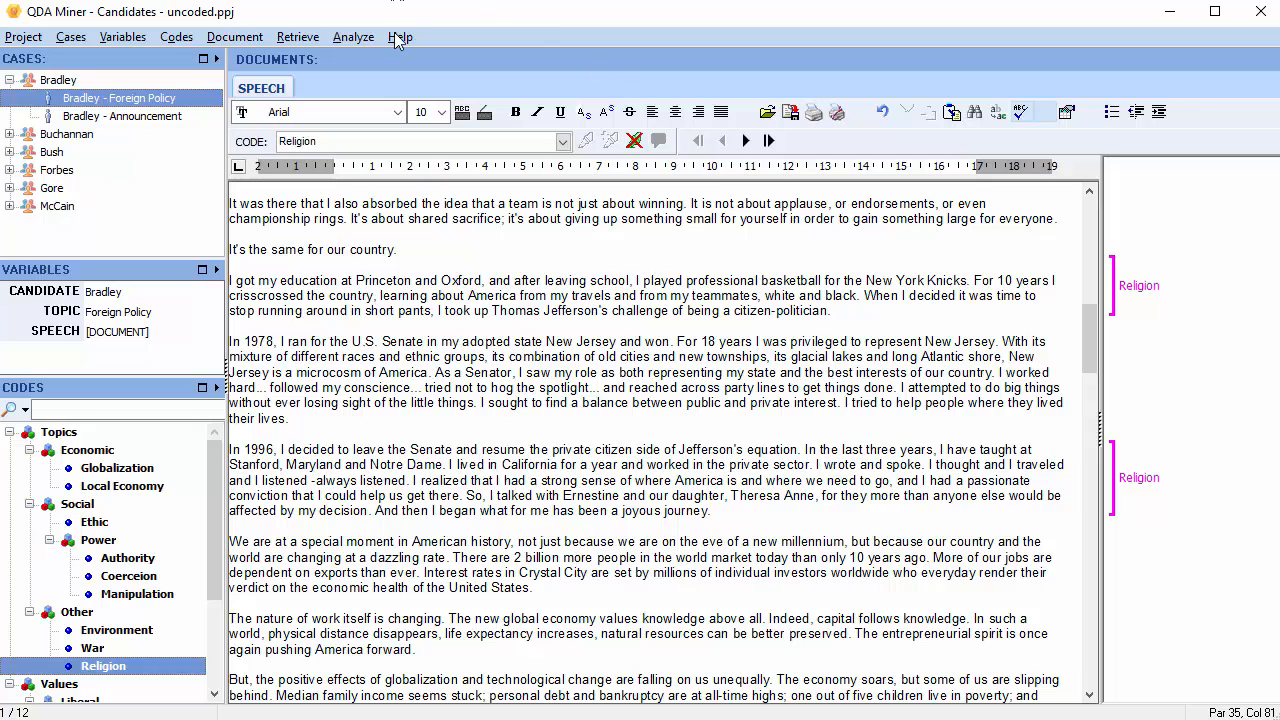
Review the code shortcut list from Authority through War, including Religion, then close it
{"action": "left_click", "coordinate": [400, 36]}
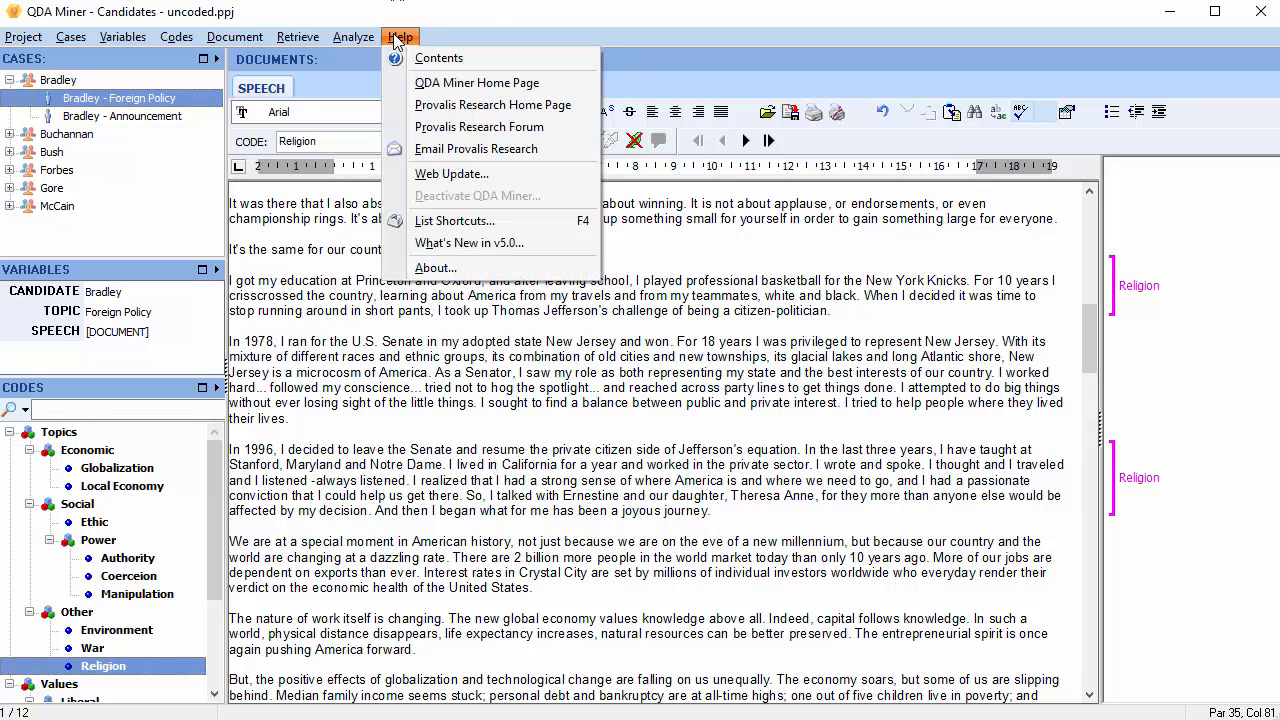
{"action": "left_click", "coordinate": [454, 220]}
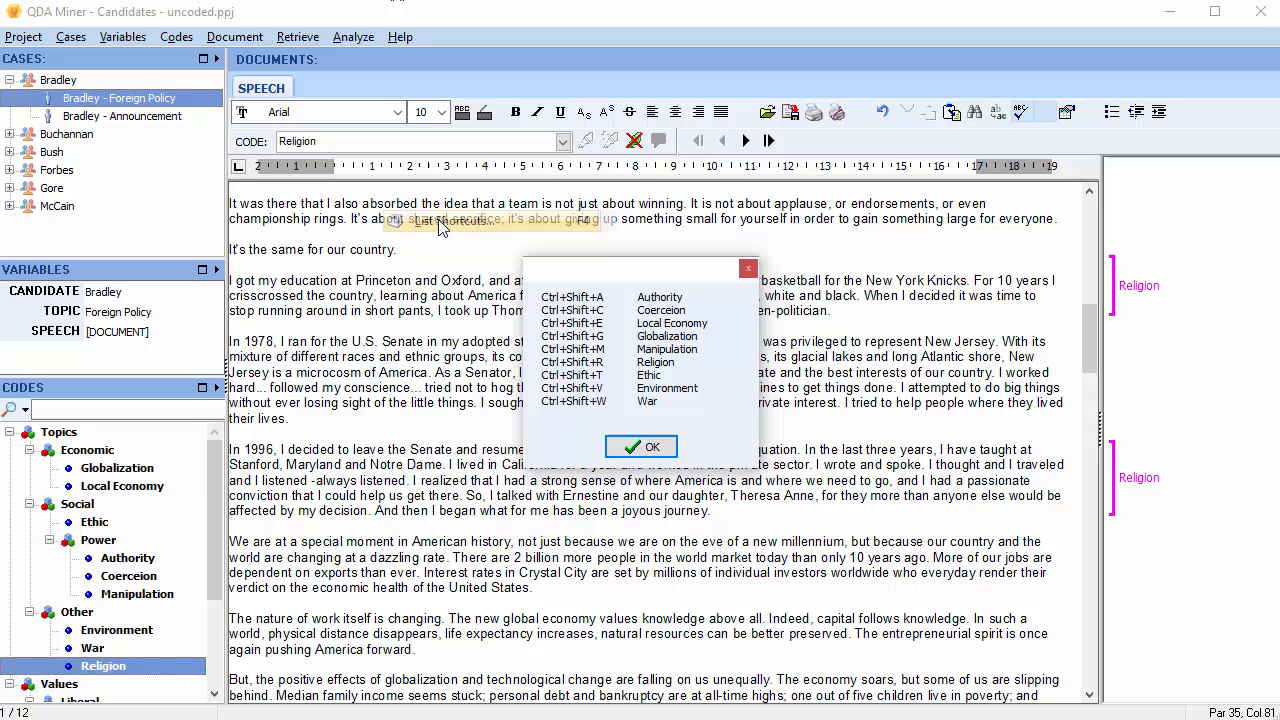
{"action": "mouse_move", "coordinate": [444, 384]}
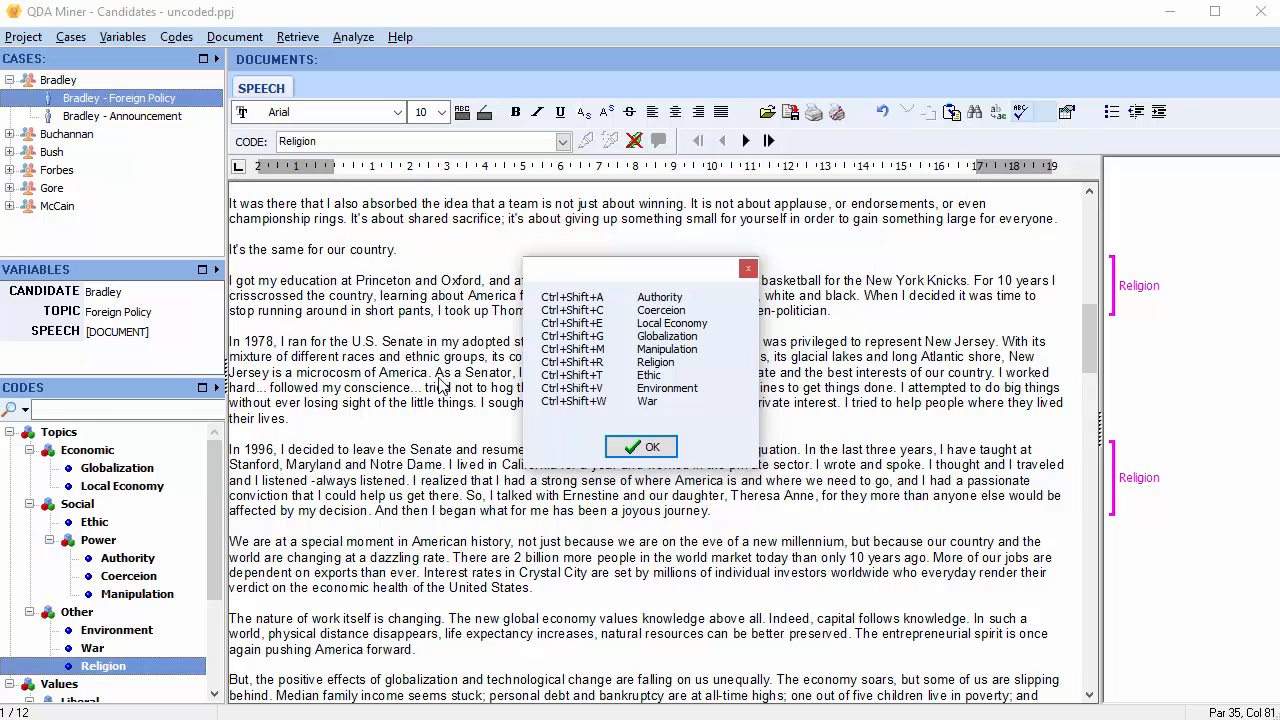
{"action": "mouse_move", "coordinate": [590, 440]}
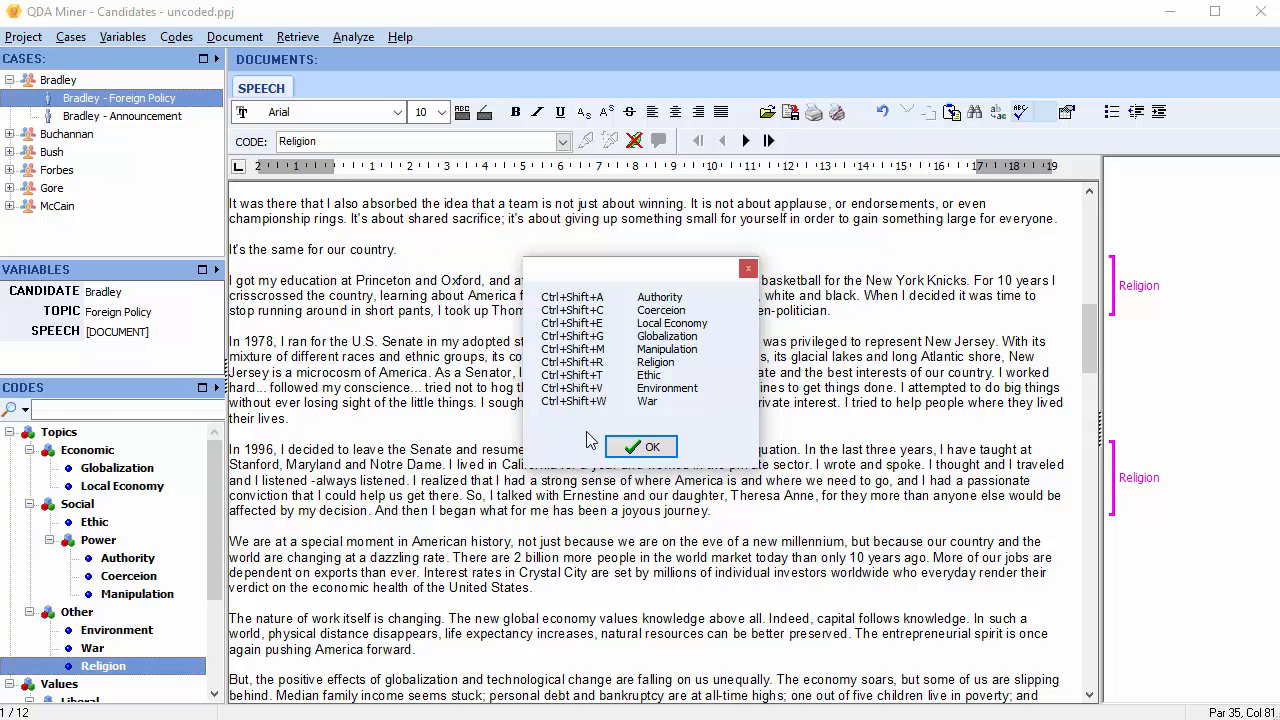
{"action": "left_click", "coordinate": [640, 446]}
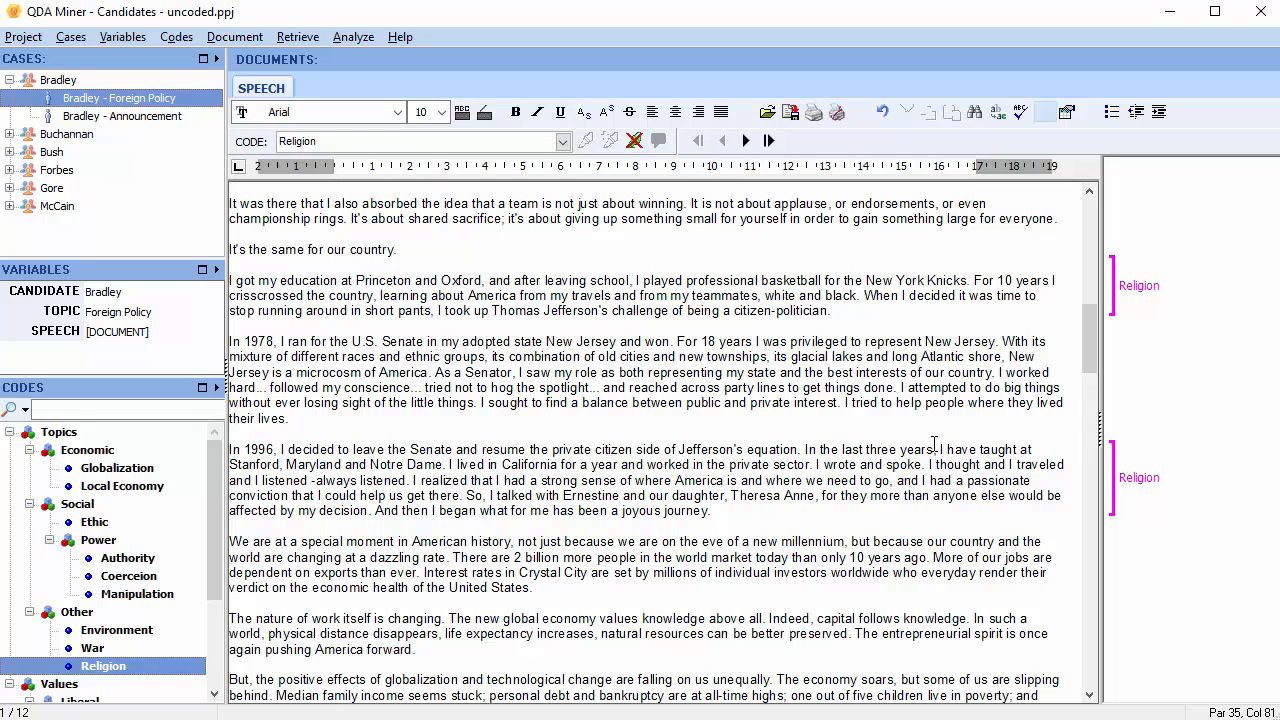
{"action": "mouse_move", "coordinate": [1136, 310]}
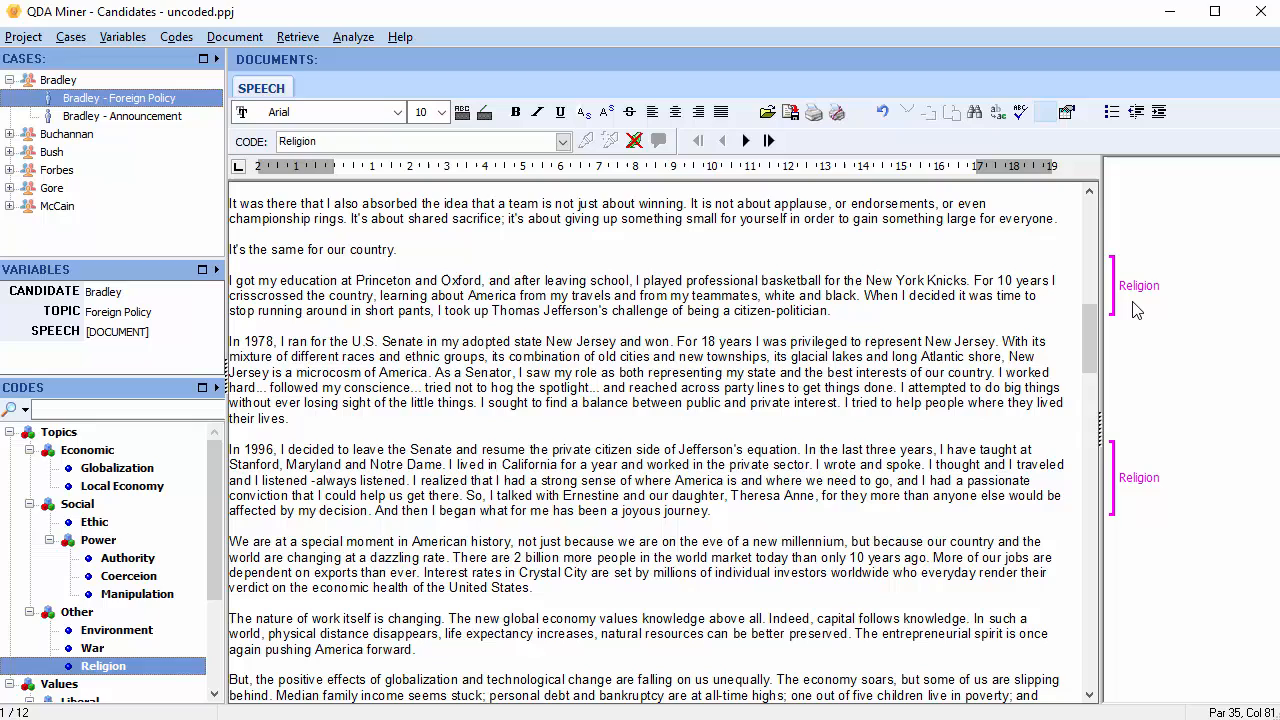
{"action": "mouse_move", "coordinate": [1138, 286]}
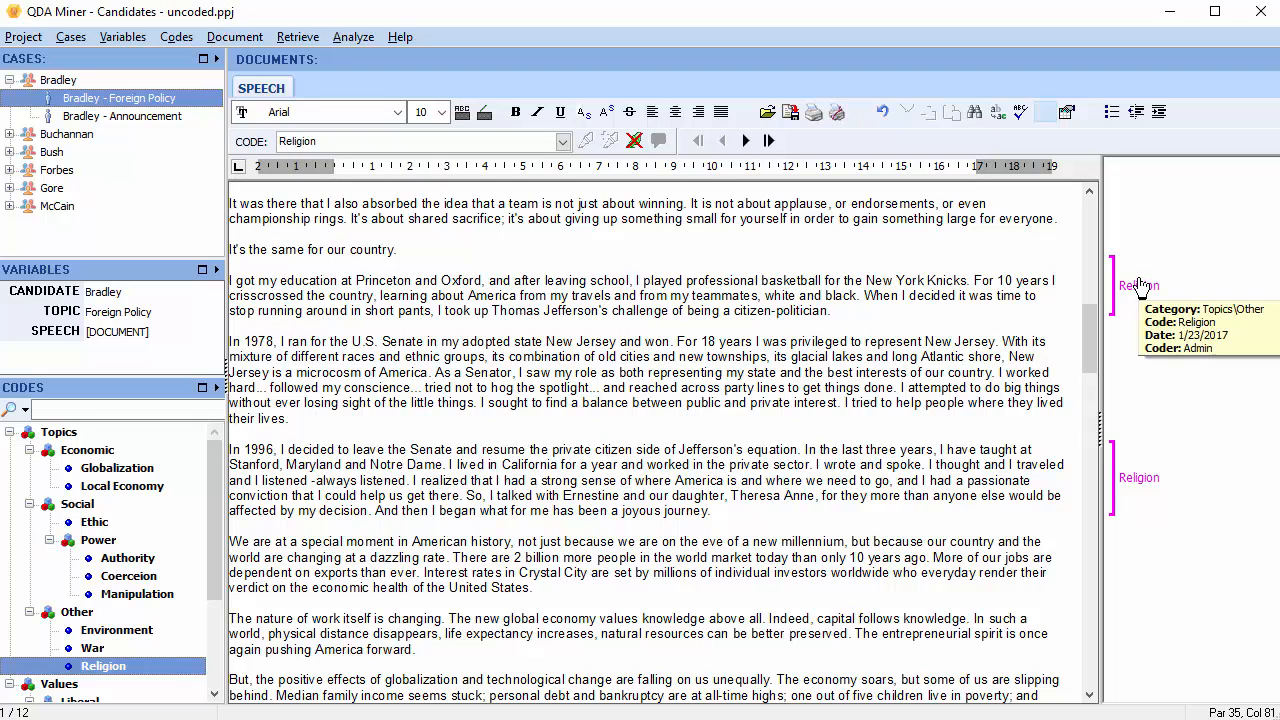
Remove the Religion coding from the Princeton paragraph
{"action": "right_click", "coordinate": [1140, 284]}
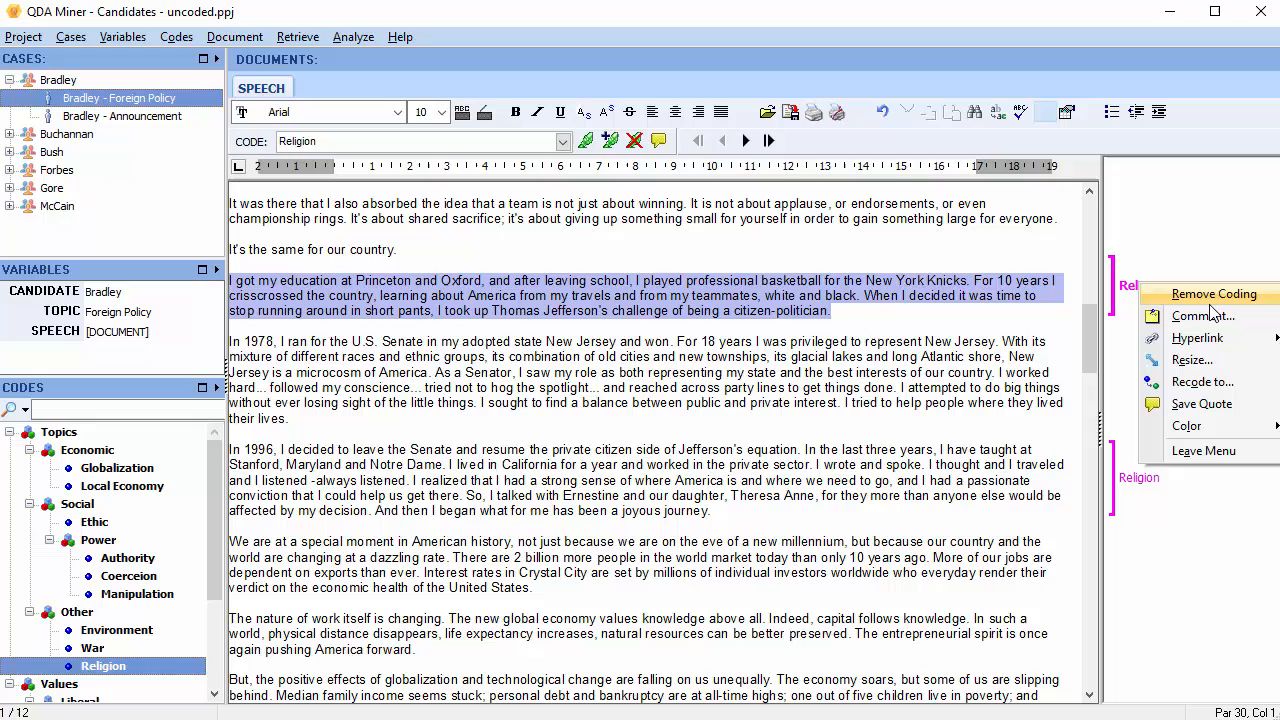
{"action": "left_click", "coordinate": [1212, 292]}
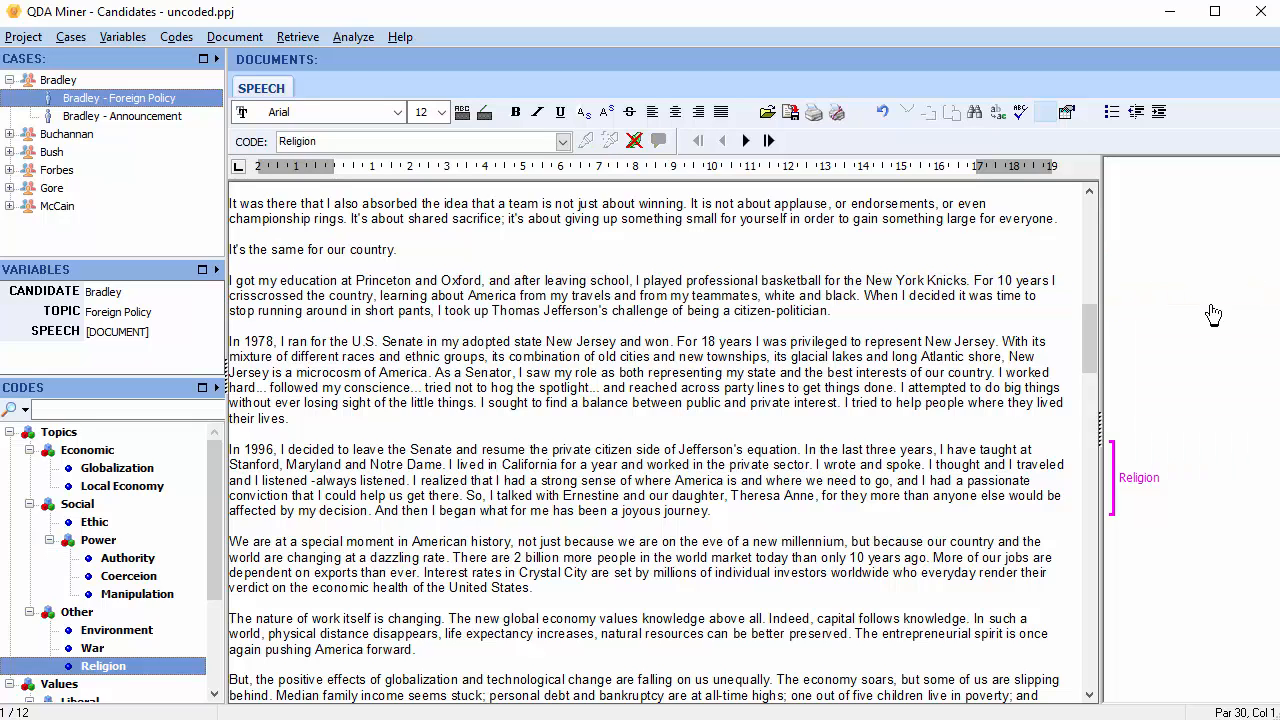
{"action": "mouse_move", "coordinate": [1216, 312]}
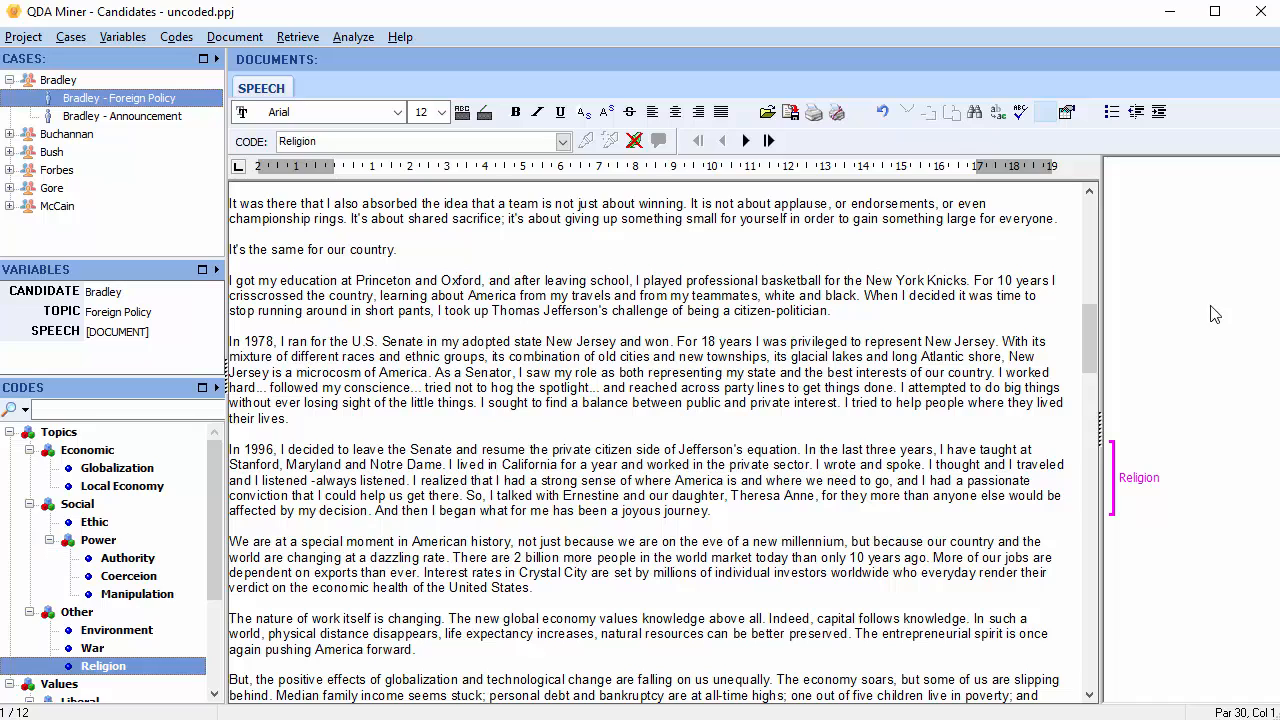
Recode the 1996 Senate paragraph from Religion to Local Economy
{"action": "right_click", "coordinate": [1140, 476]}
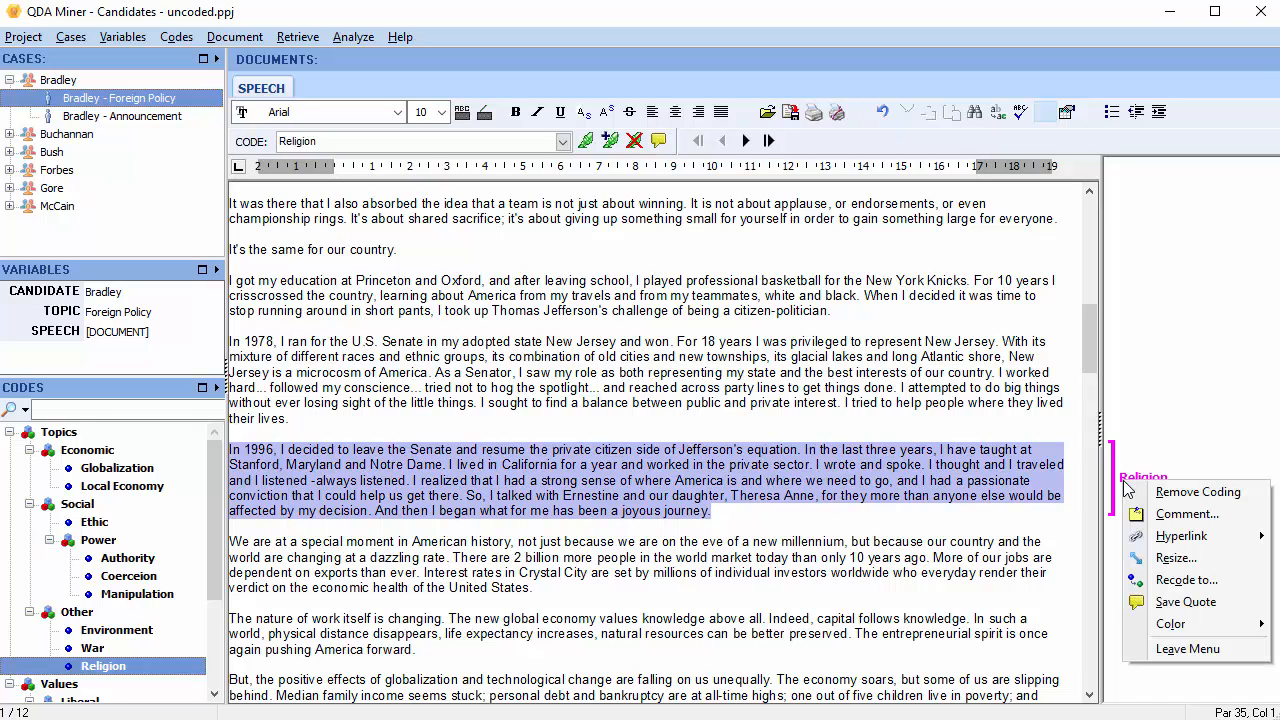
{"action": "left_click", "coordinate": [1188, 580]}
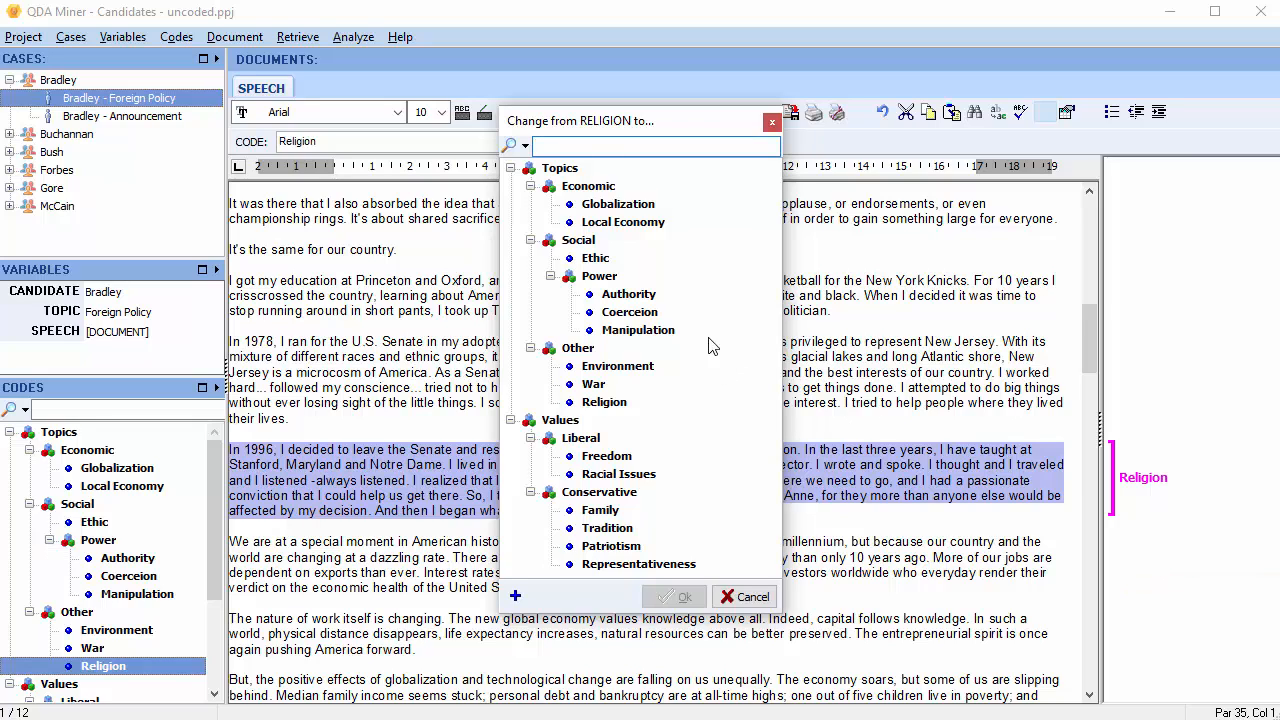
{"action": "left_click", "coordinate": [622, 220]}
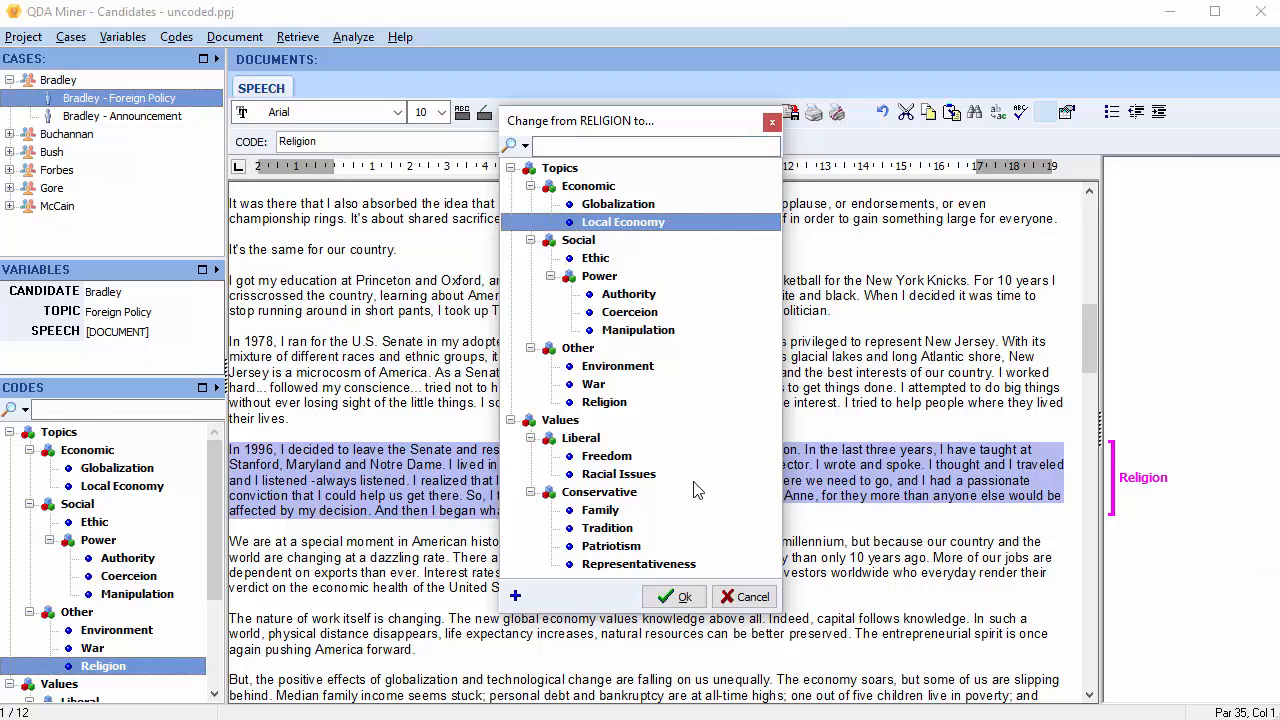
{"action": "left_click", "coordinate": [676, 596]}
{"action": "type", "text": "Reflections"}
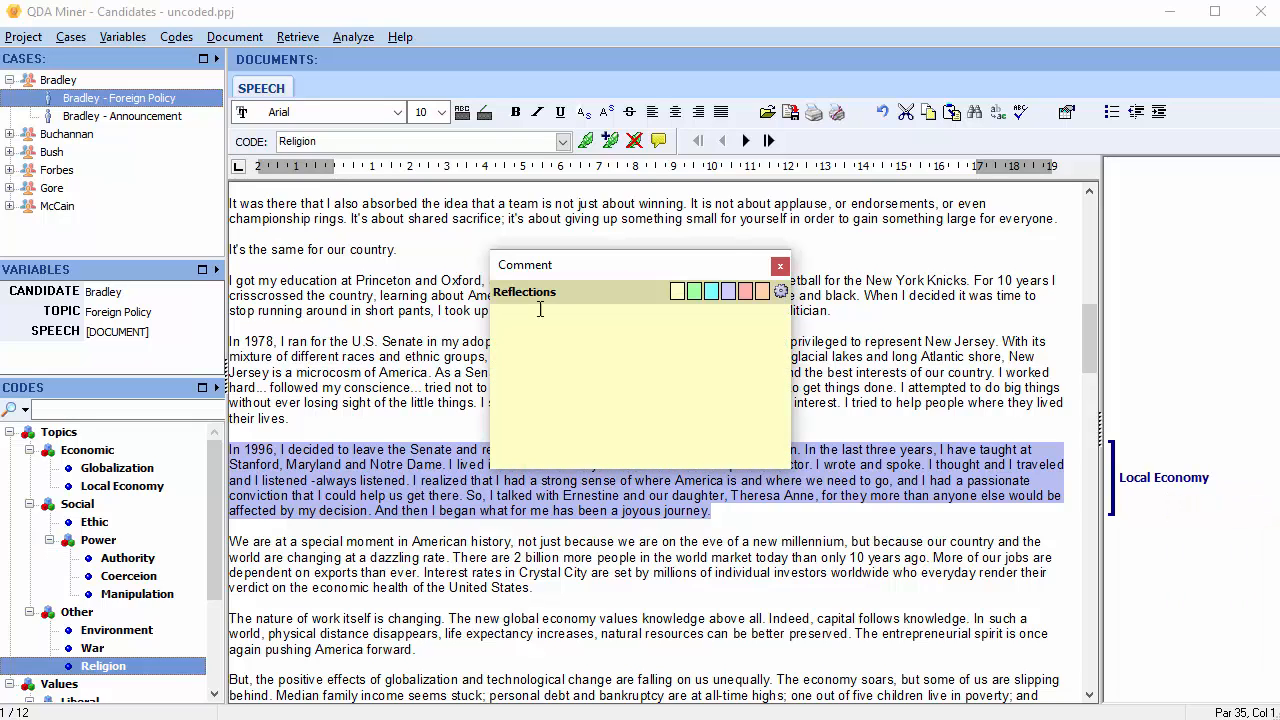
Enter the comment 'Save for final report' on the Local Economy segment and save it
{"action": "type", "text": "Save for final report"}
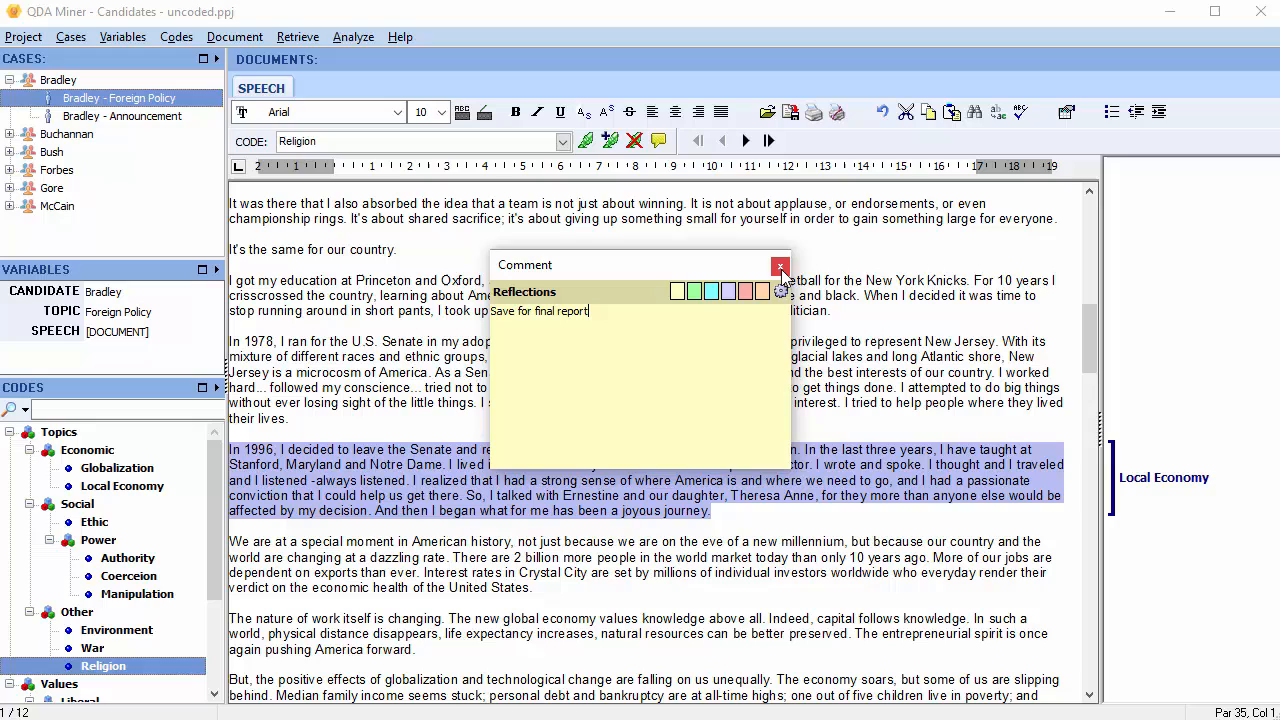
{"action": "left_click", "coordinate": [780, 264]}
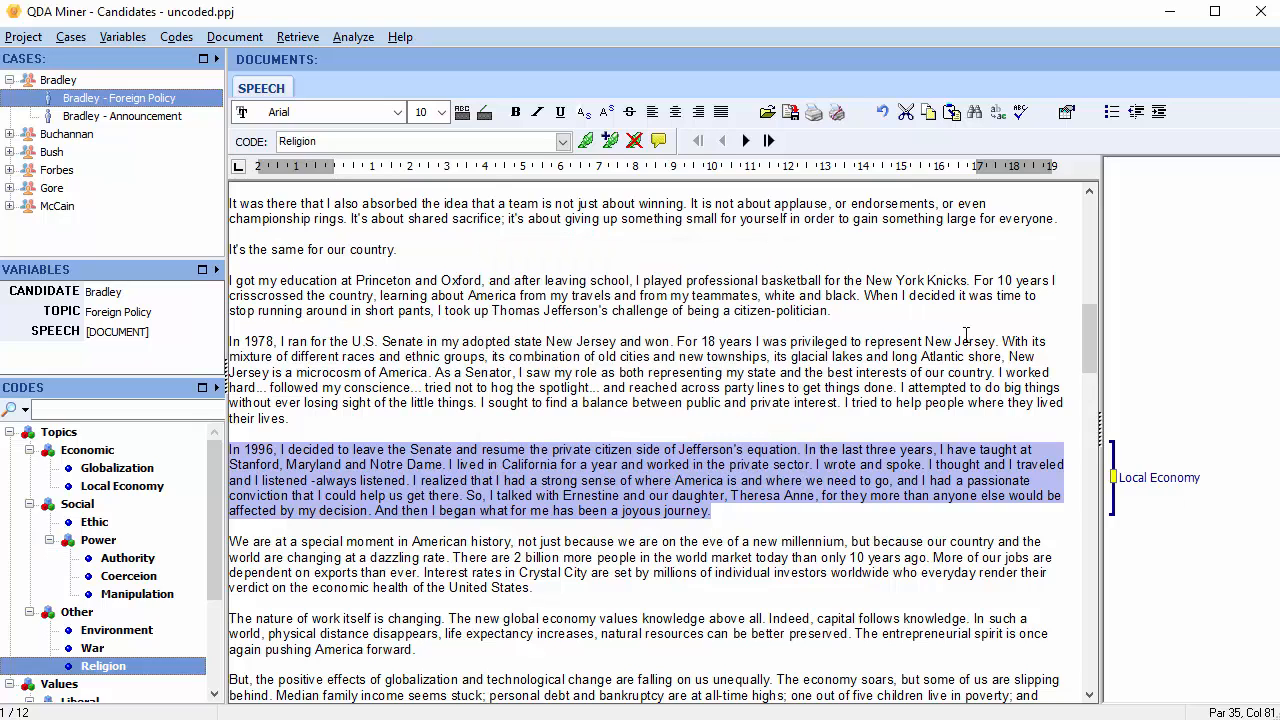
{"action": "mouse_move", "coordinate": [1124, 498]}
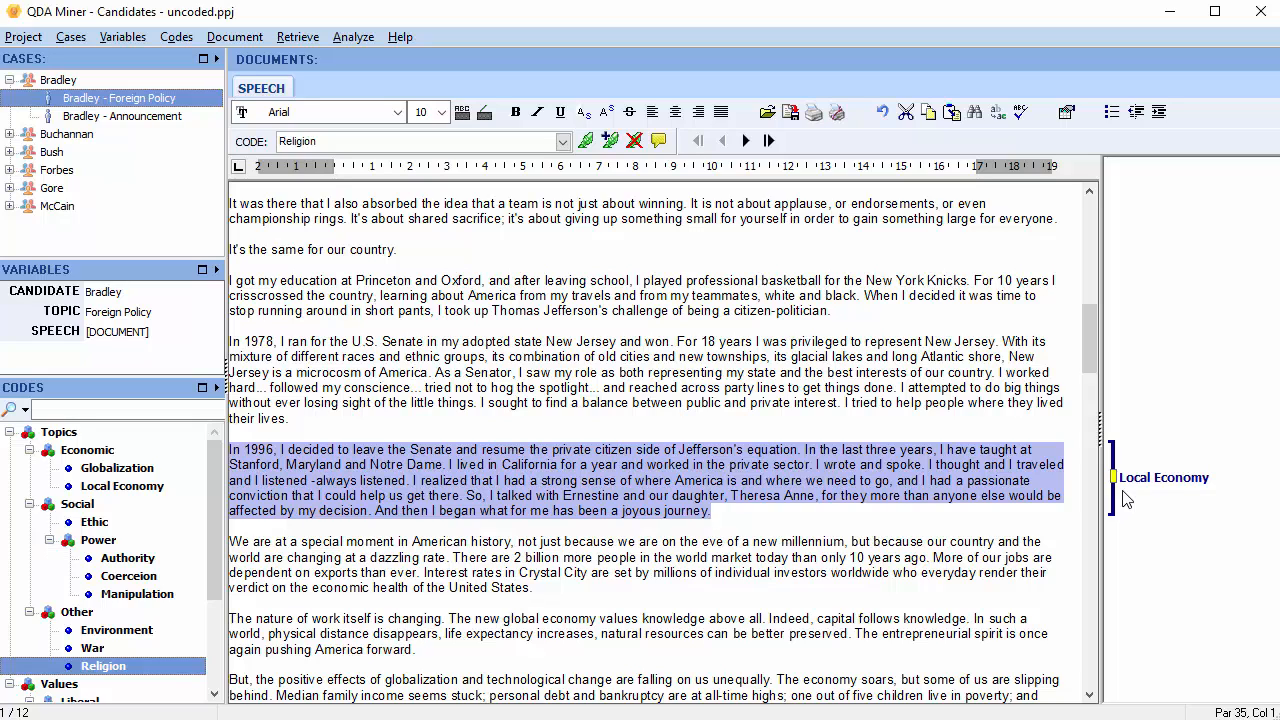
Resize the Local Economy segment to span from the 1978 paragraph's end into the 'special moment' paragraph
{"action": "right_click", "coordinate": [1164, 476]}
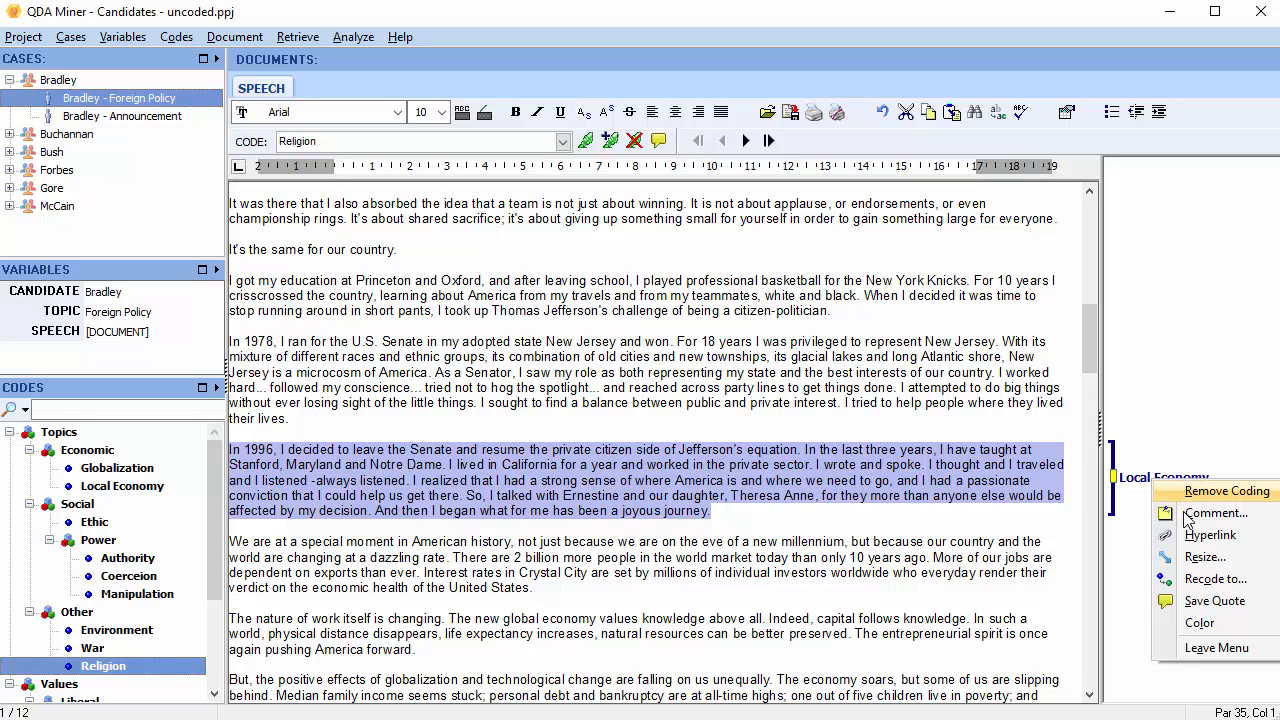
{"action": "left_click", "coordinate": [1204, 556]}
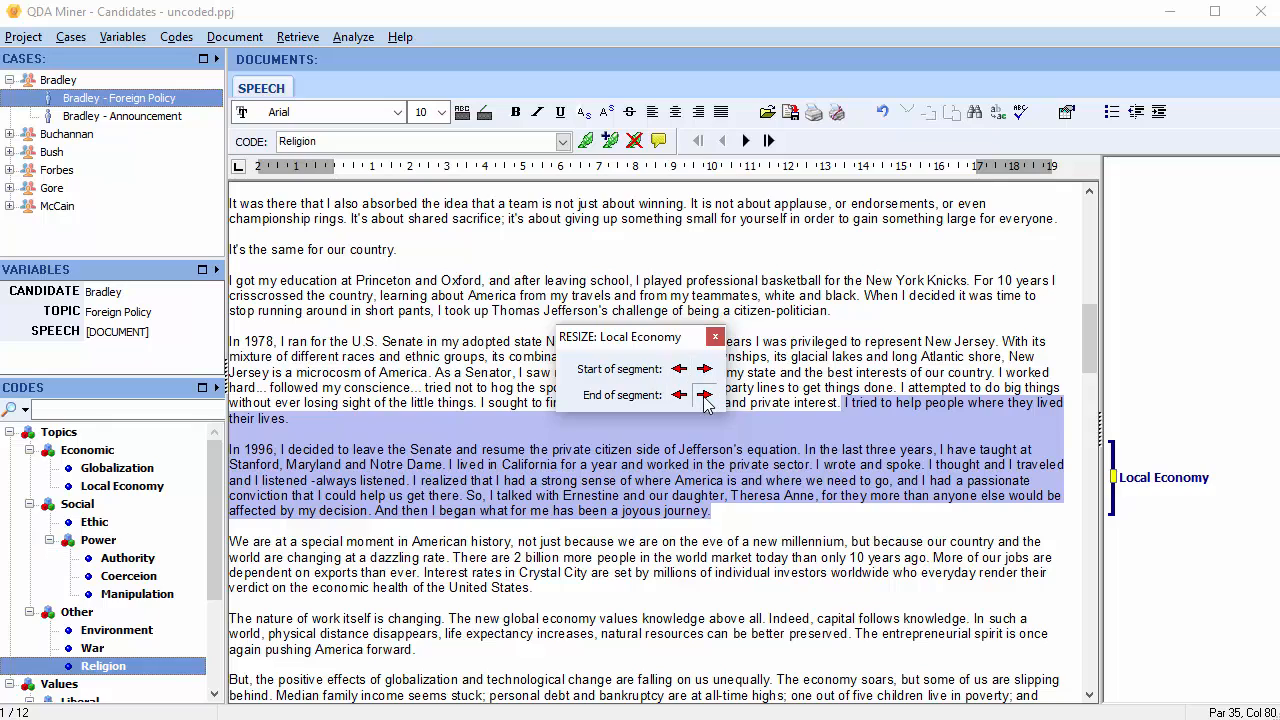
{"action": "left_click", "coordinate": [704, 394]}
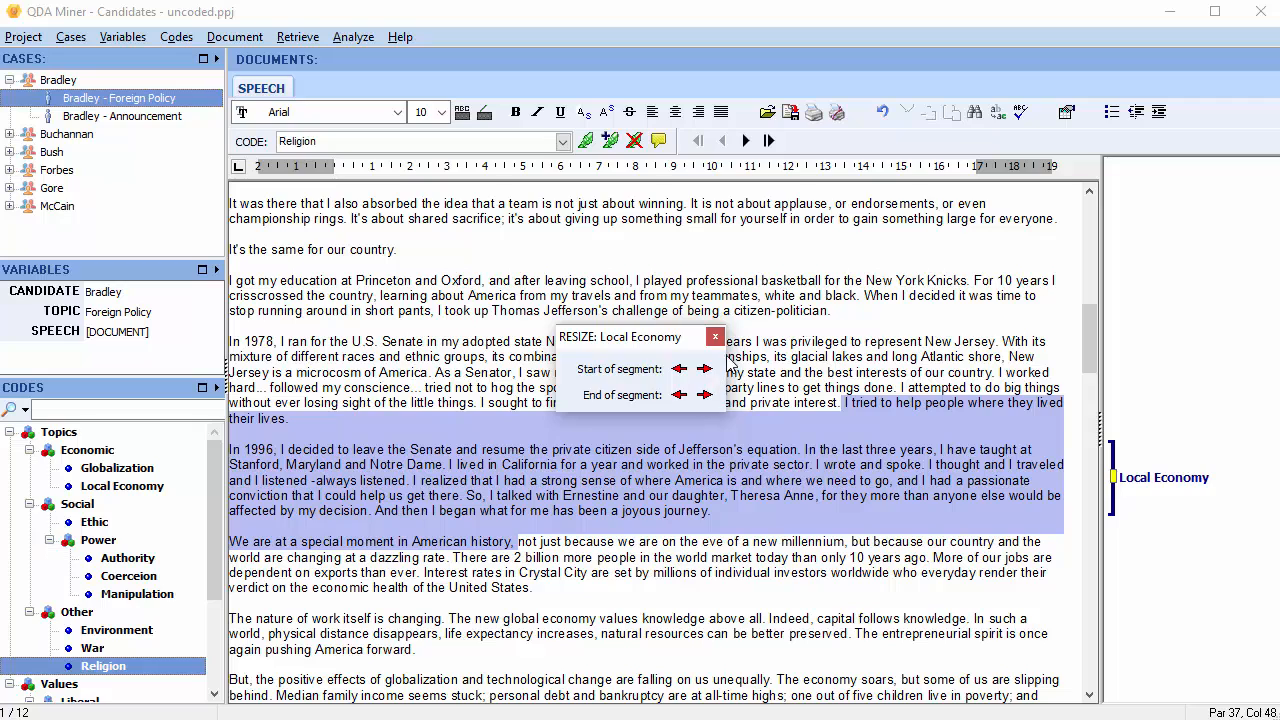
{"action": "left_click", "coordinate": [714, 336]}
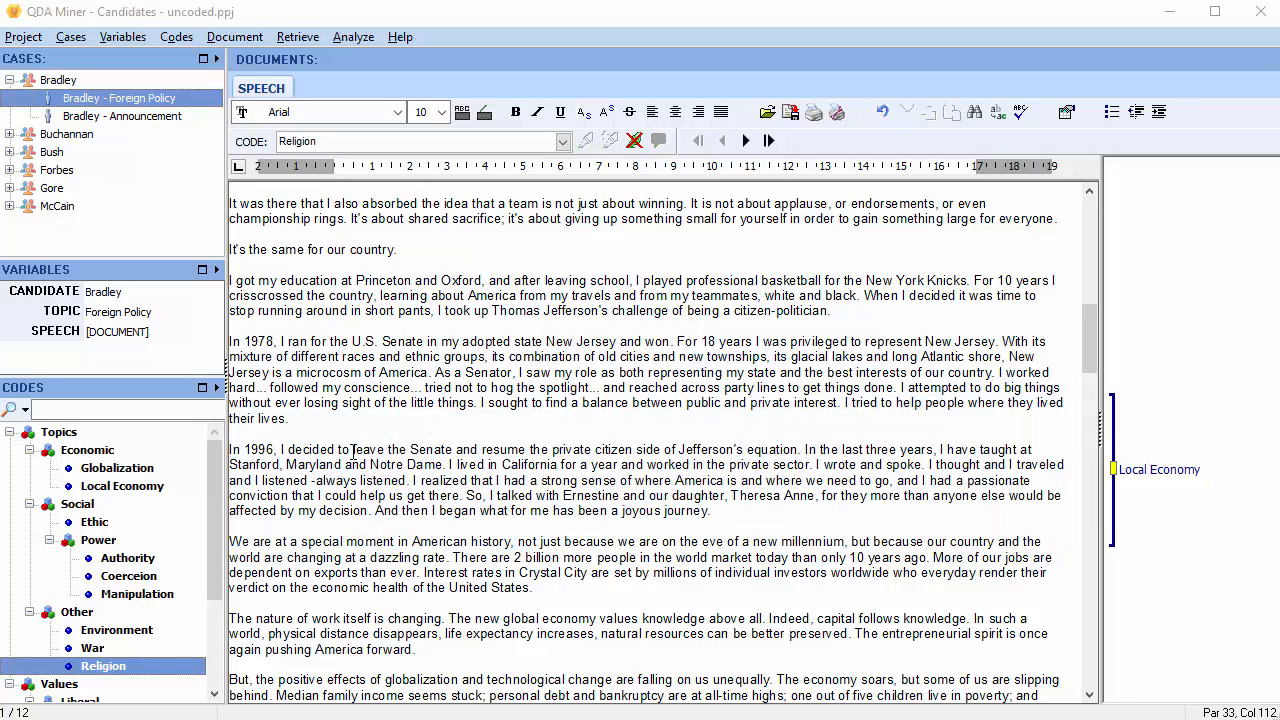